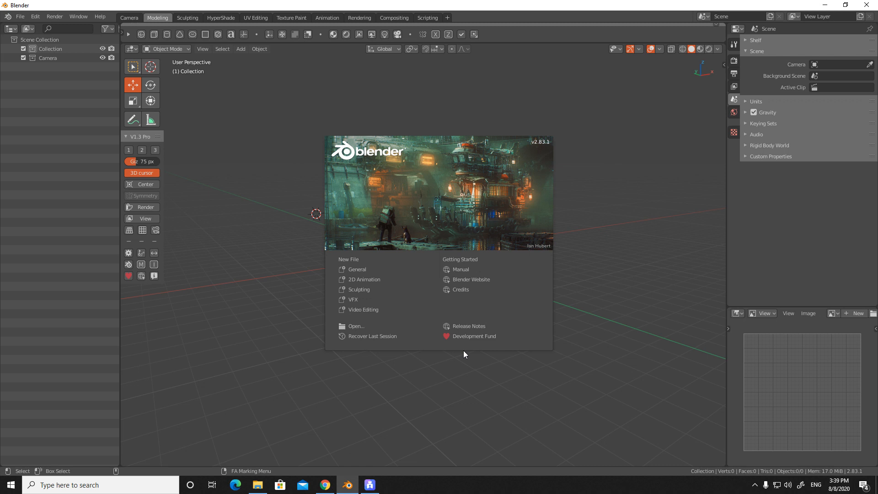
mouse_move(400, 379)
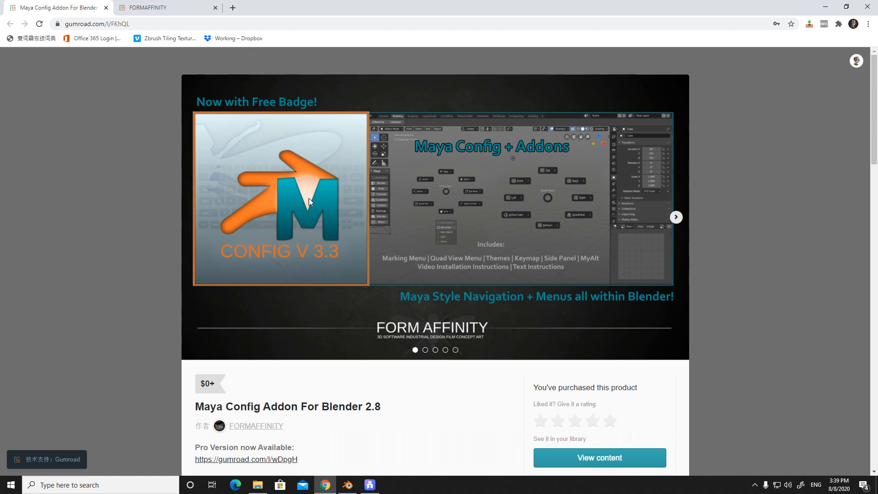
mouse_move(547, 323)
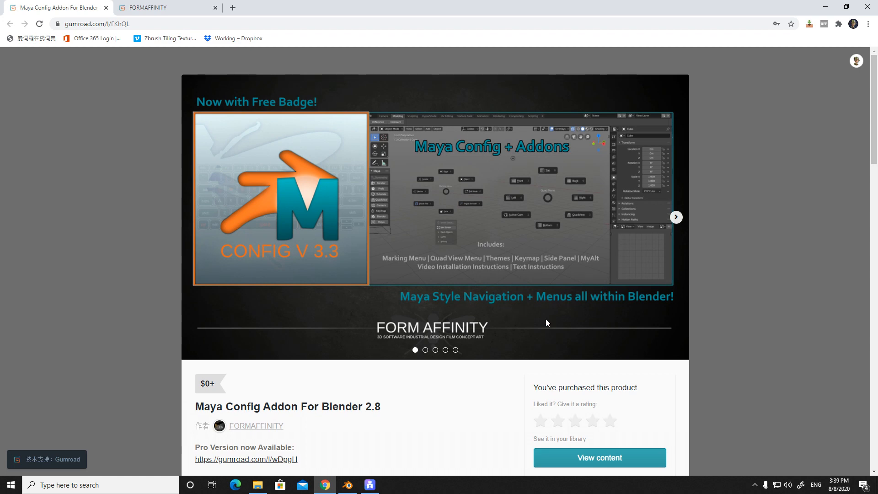
Step: Scroll the Maya Config Addon page and its 3.7 update notes, briefly visiting Blender
scroll(down, 3)
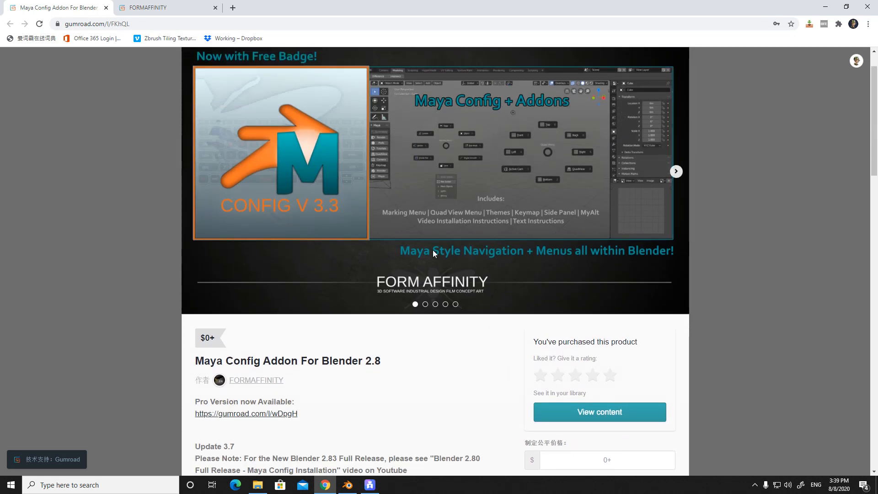
scroll(down, 3)
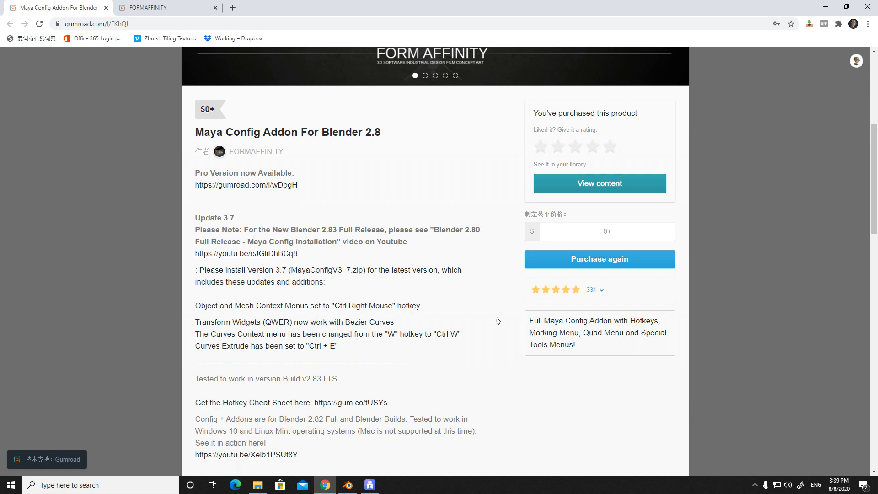
scroll(up, 3)
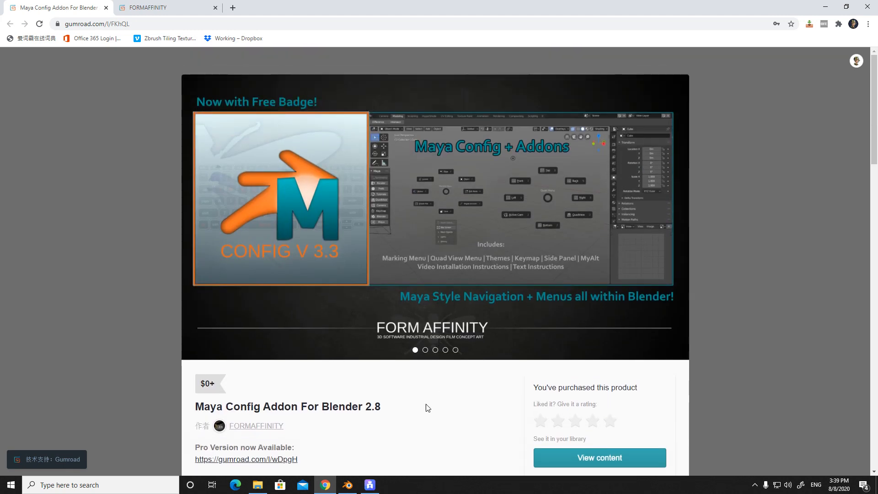
click(369, 485)
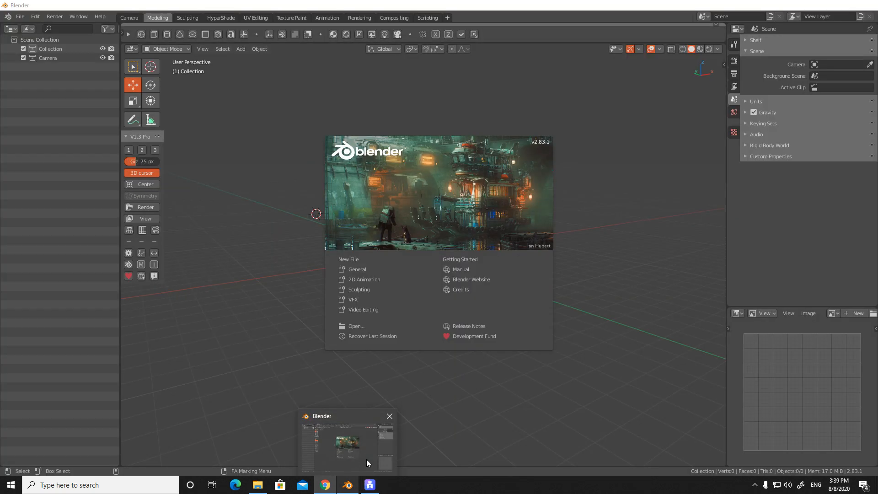
click(324, 484)
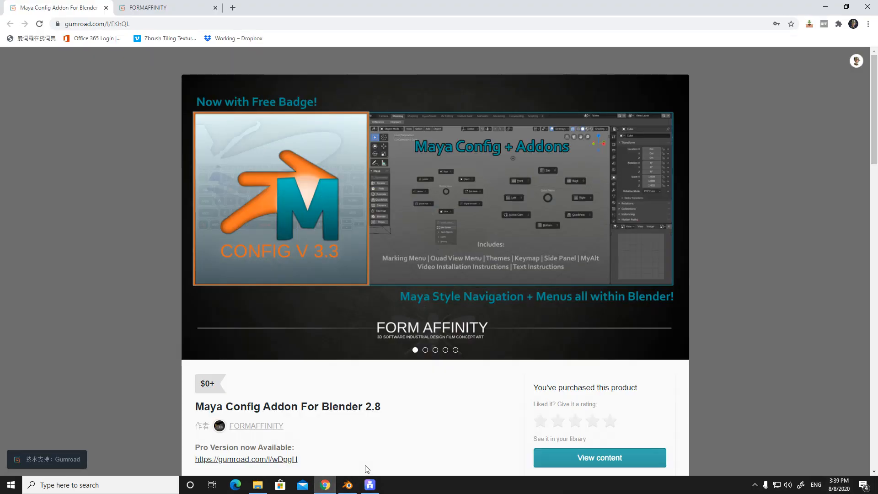
scroll(down, 3)
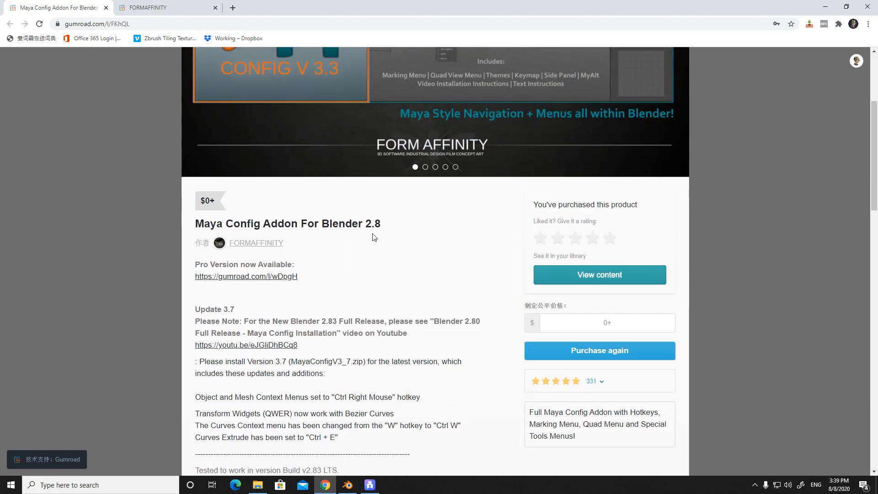
mouse_move(457, 204)
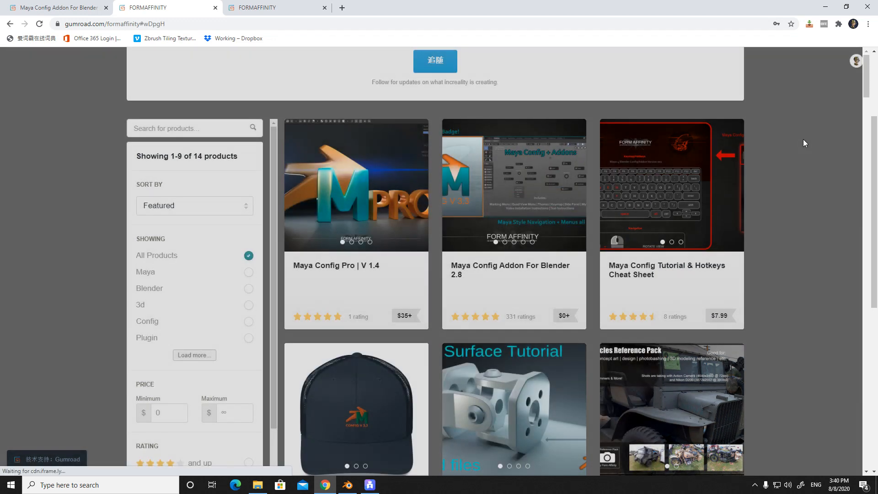
Step: Scroll through the FORMAFFINITY store's 14-product grid including Maya Config Pro V 1.4
scroll(down, 3)
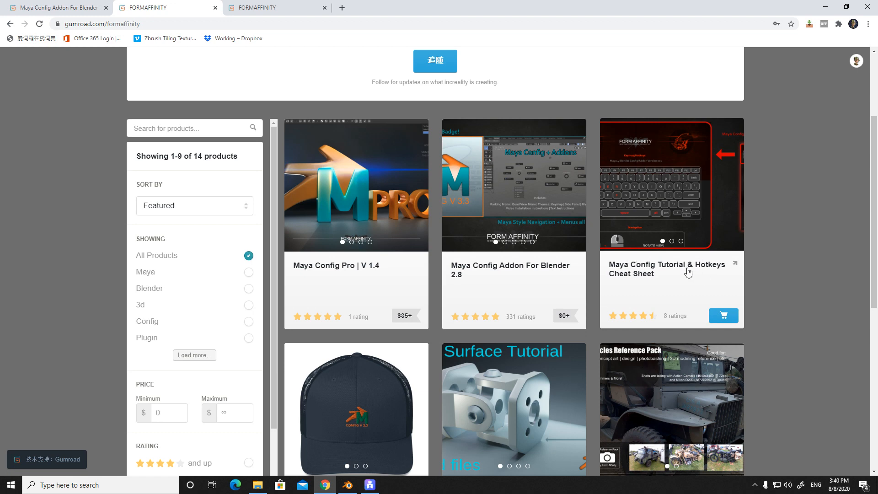
scroll(down, 3)
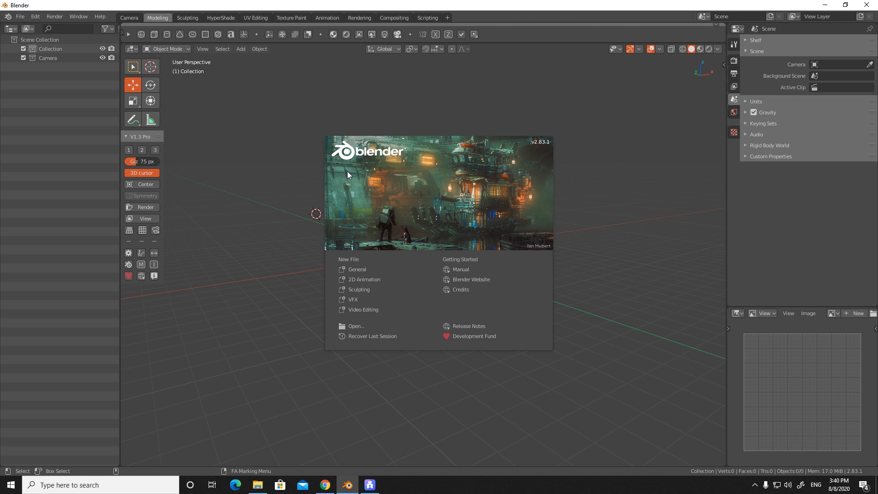
mouse_move(548, 242)
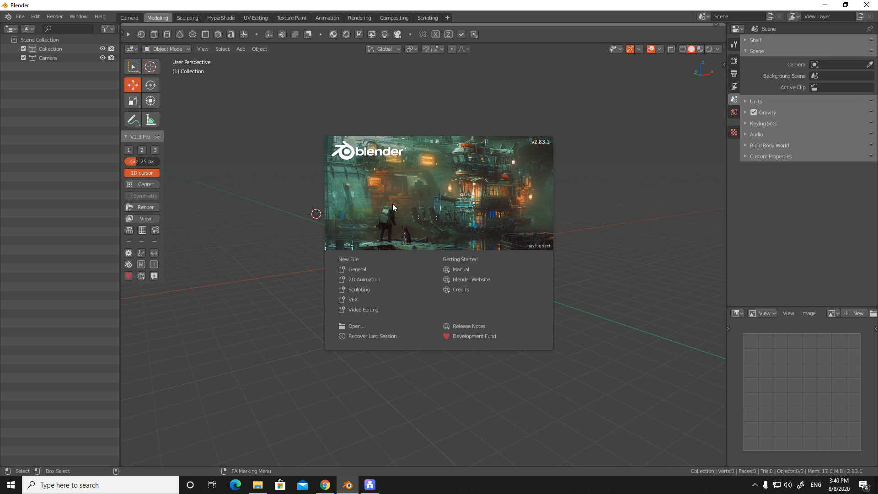
mouse_move(711, 26)
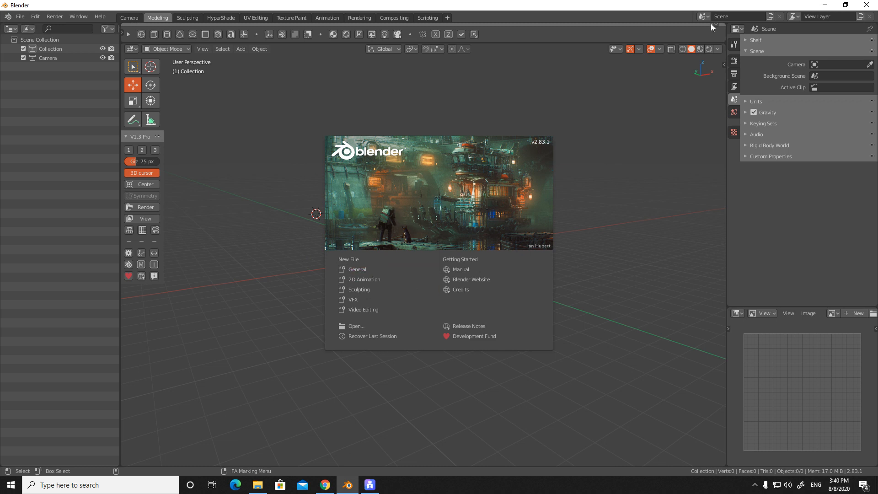
mouse_move(687, 267)
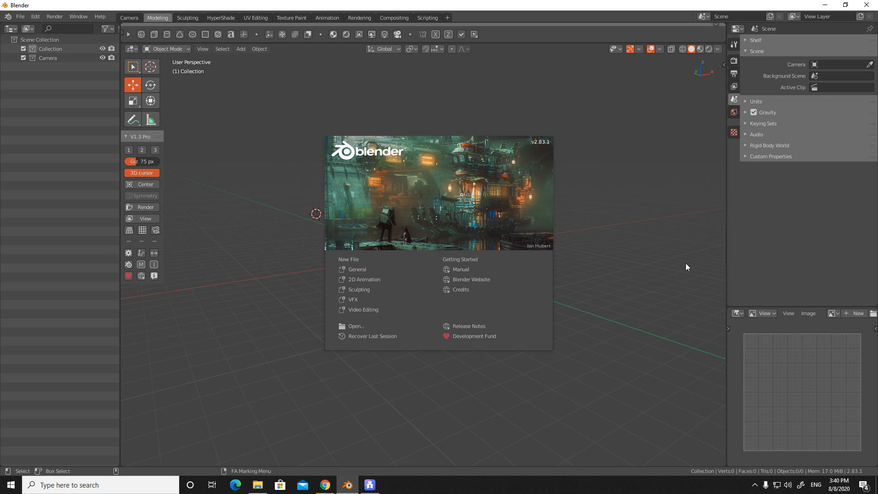
mouse_move(781, 281)
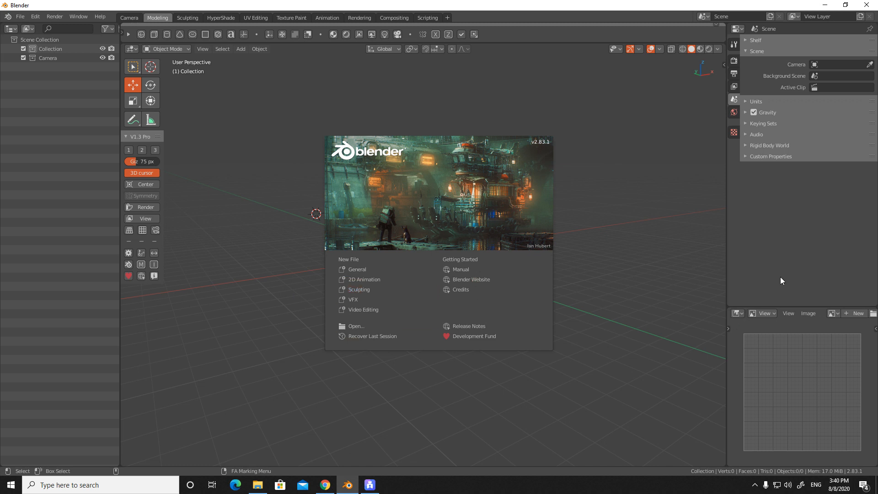
mouse_move(410, 219)
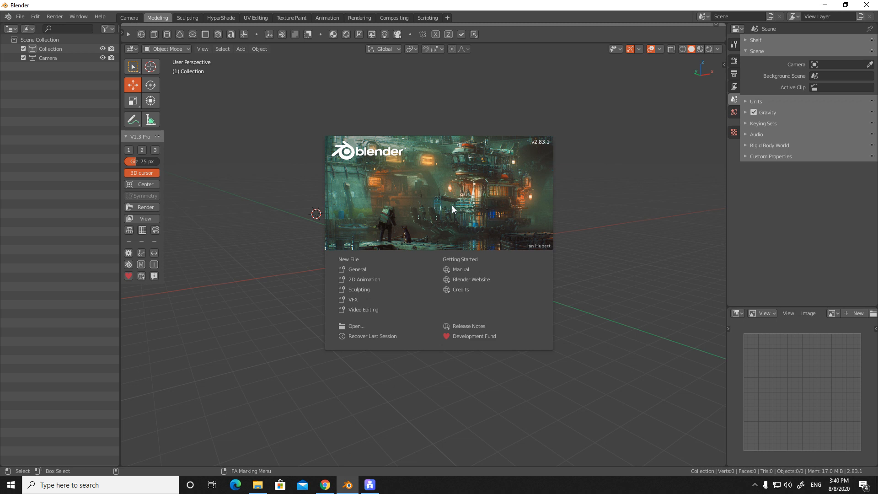
mouse_move(489, 311)
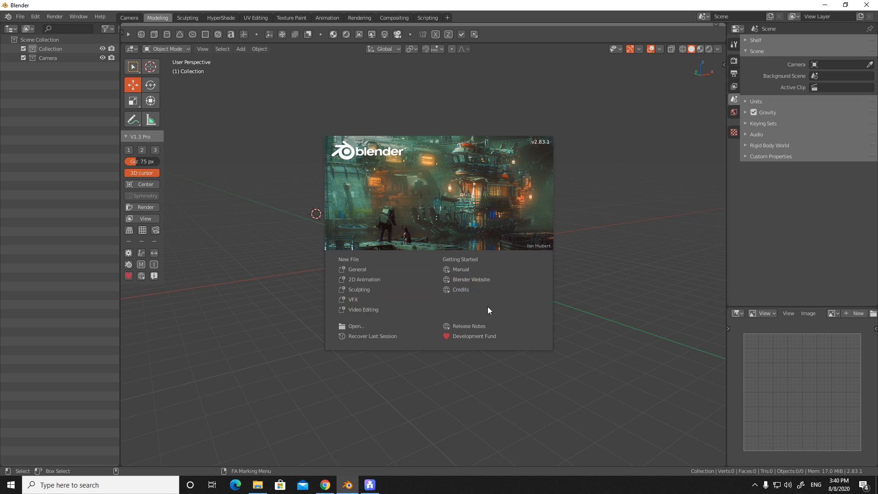
mouse_move(357, 421)
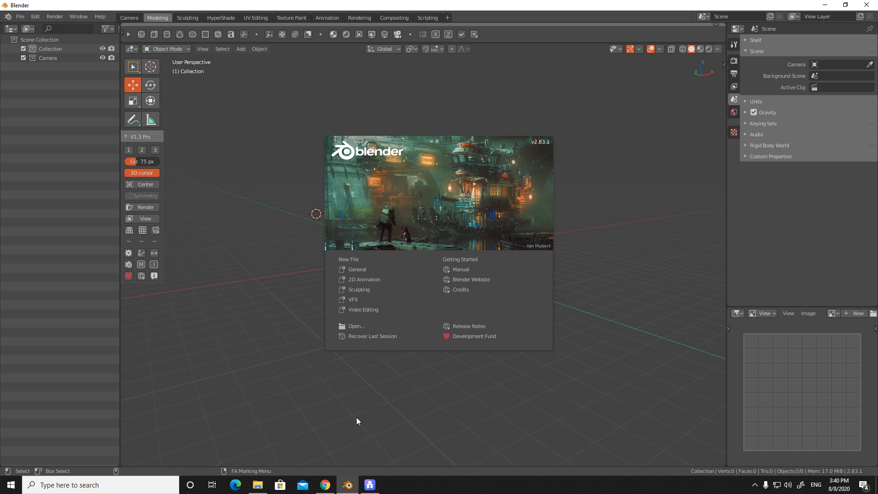
mouse_move(331, 357)
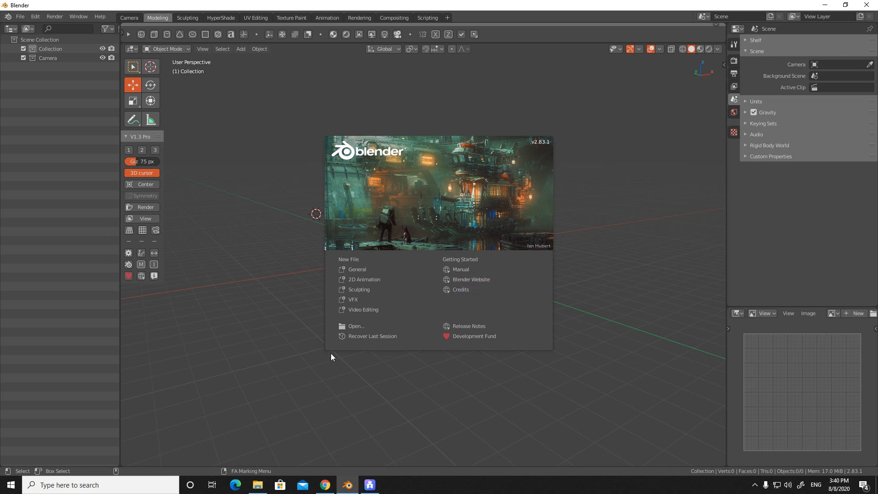
mouse_move(342, 462)
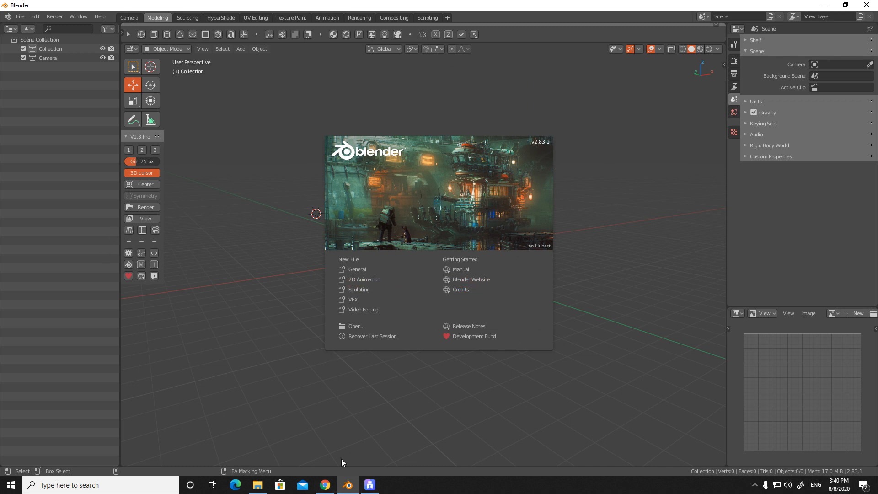
mouse_move(557, 321)
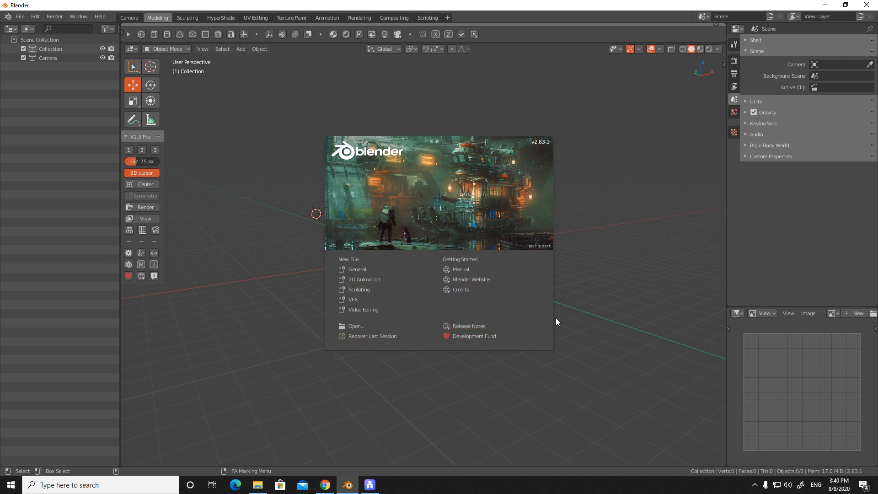
mouse_move(660, 307)
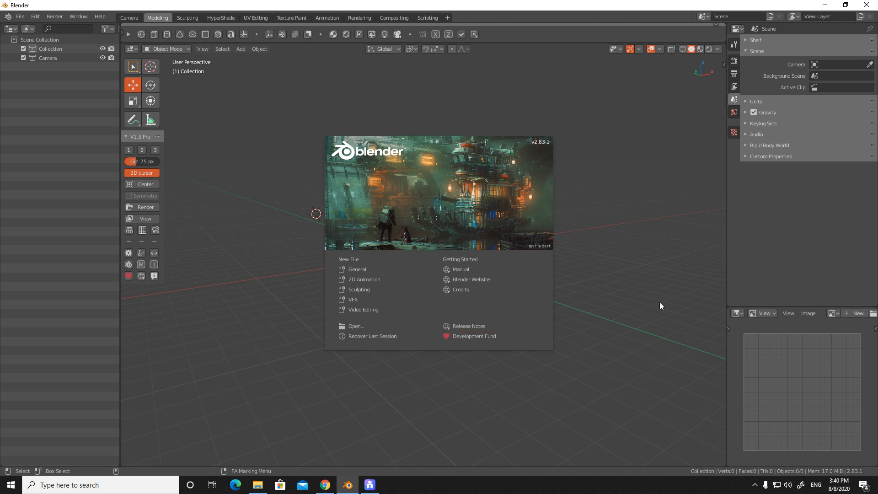
mouse_move(363, 309)
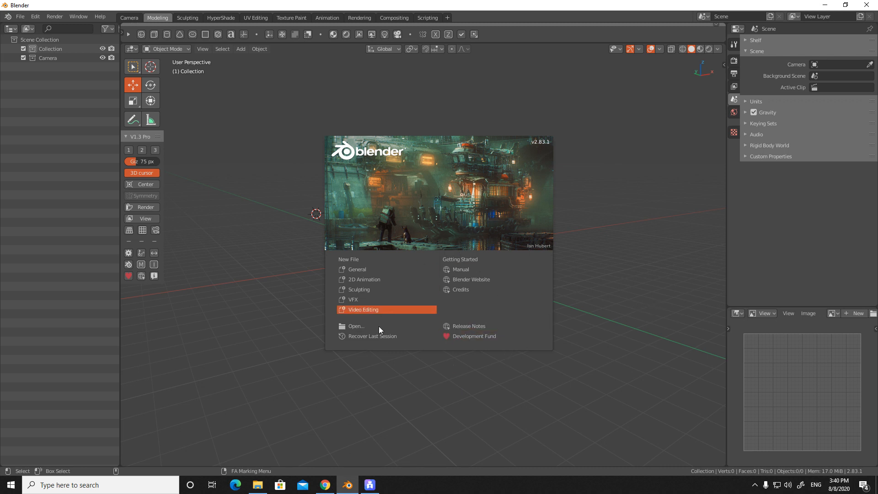
mouse_move(636, 262)
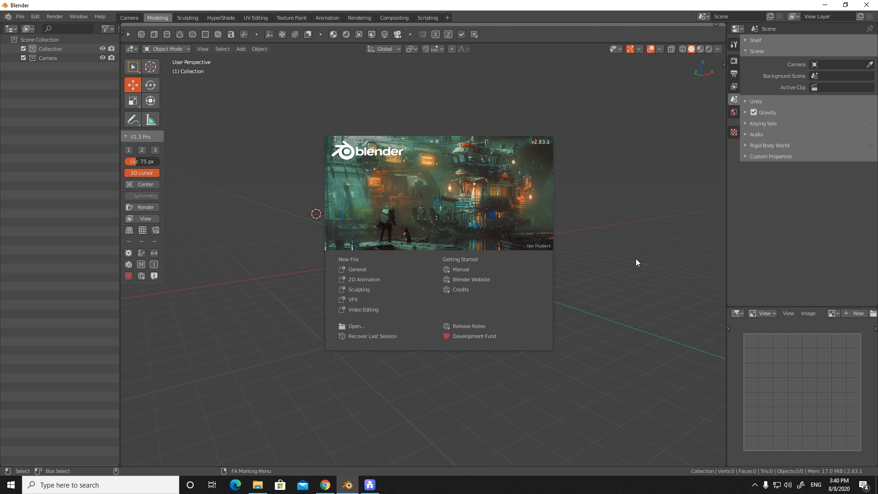
mouse_move(456, 172)
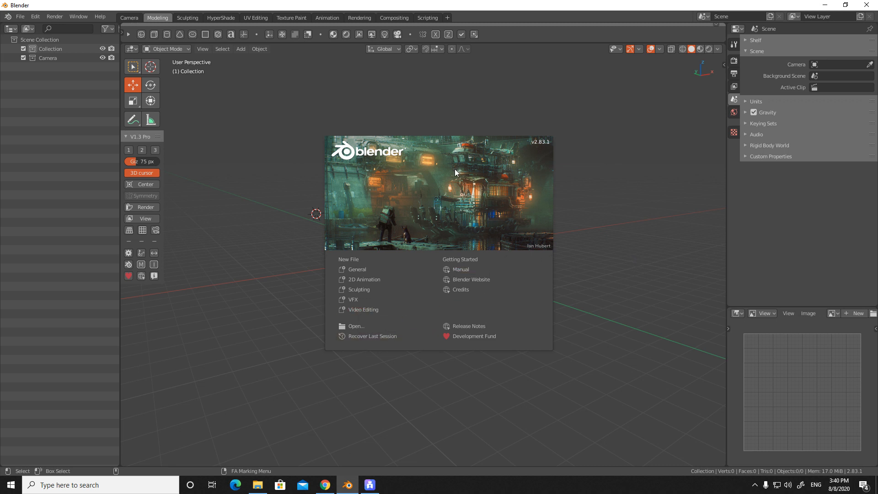
mouse_move(405, 167)
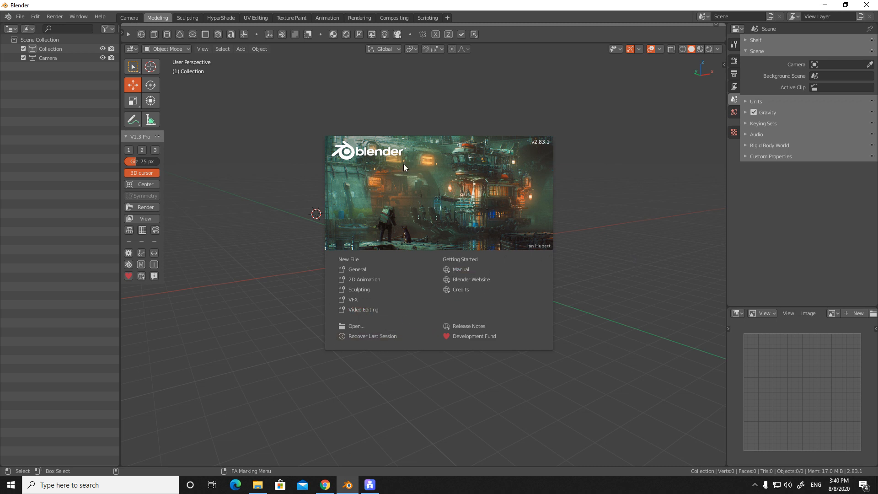
mouse_move(483, 196)
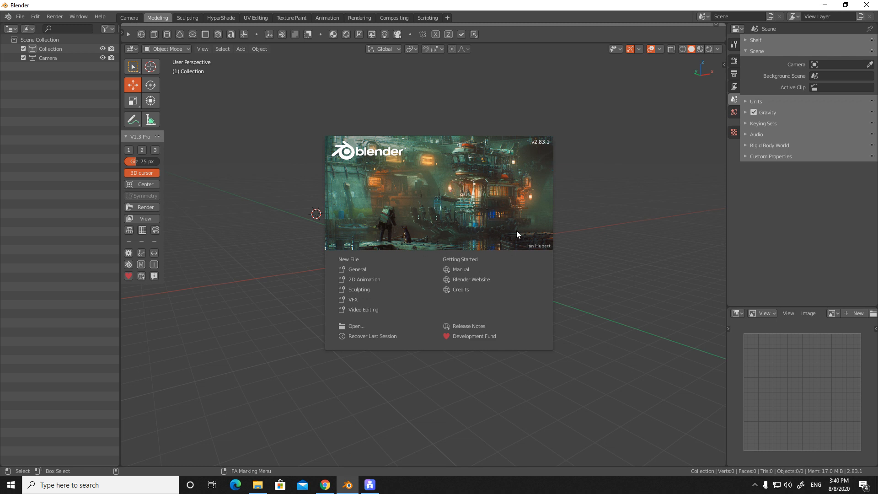
mouse_move(479, 251)
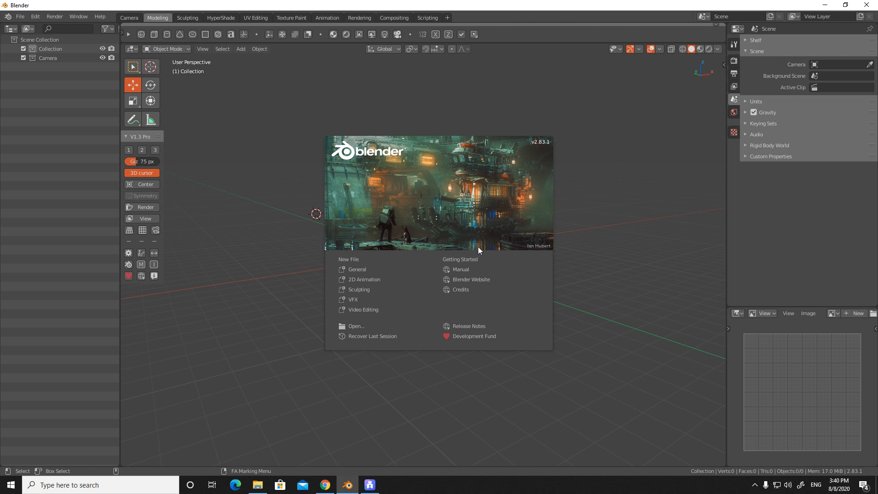
Step: Dismiss the splash screen and orbit around the empty default scene
click(281, 262)
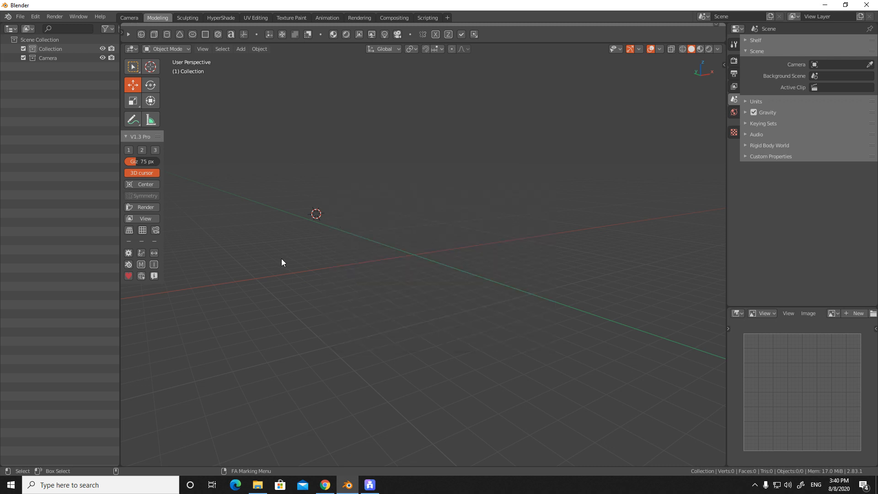
drag(282, 262, 588, 286)
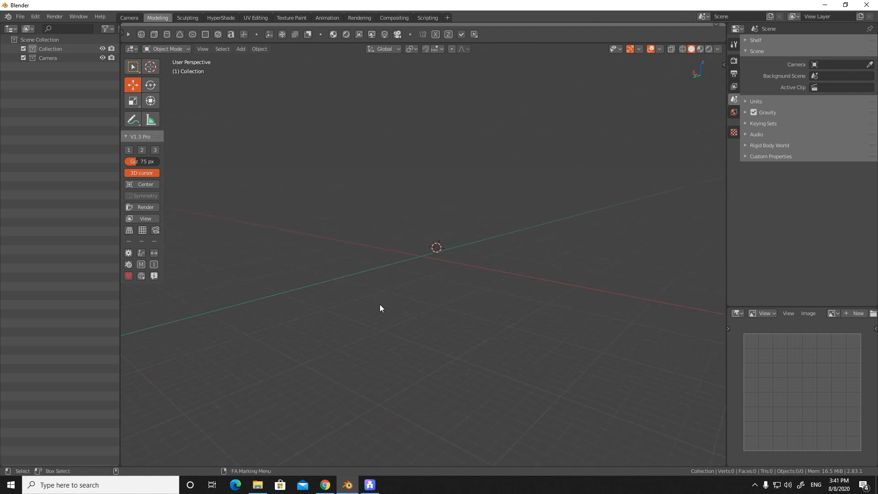
drag(381, 308, 649, 301)
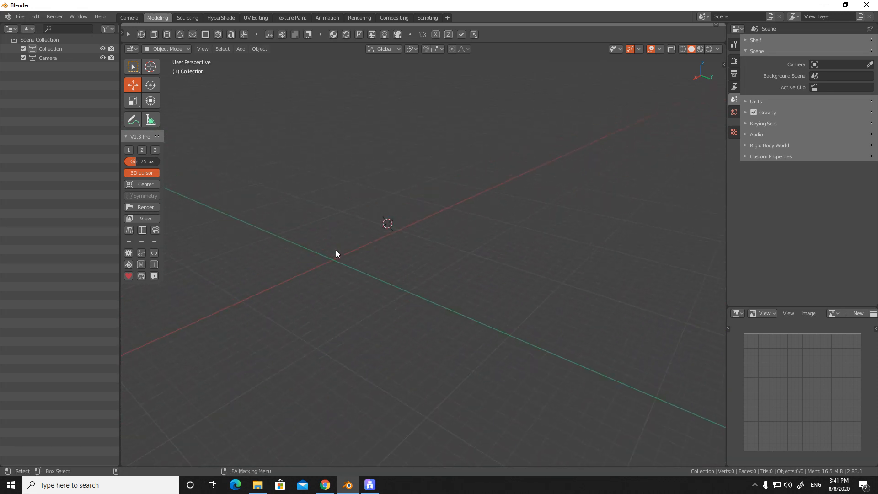
drag(336, 254, 512, 325)
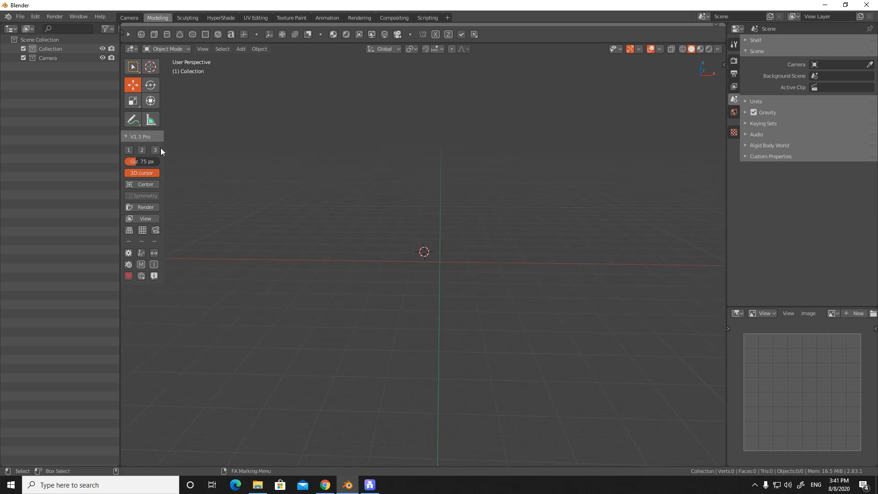
Step: Add a default 2 m cube mesh as the scene's only object
click(240, 49)
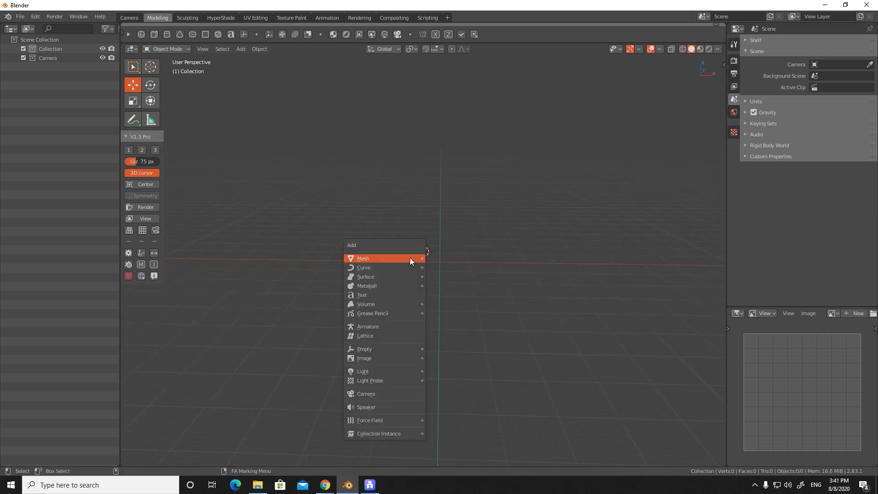
click(363, 258)
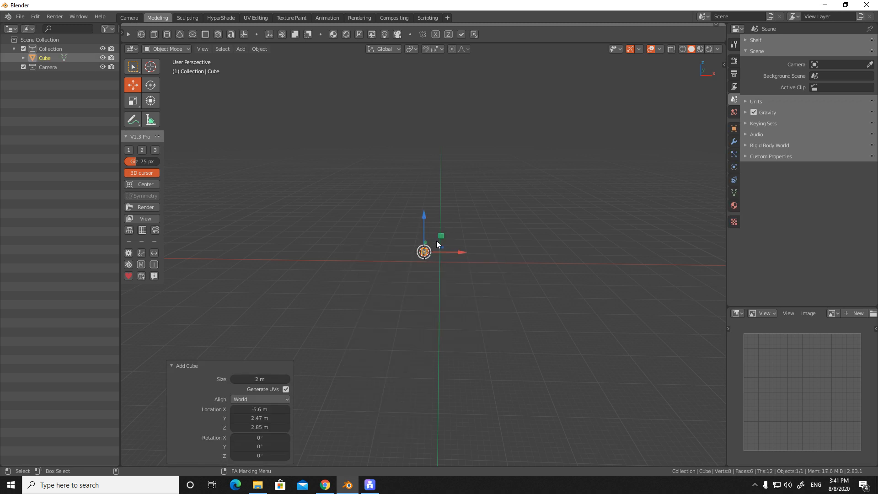
drag(424, 252, 459, 302)
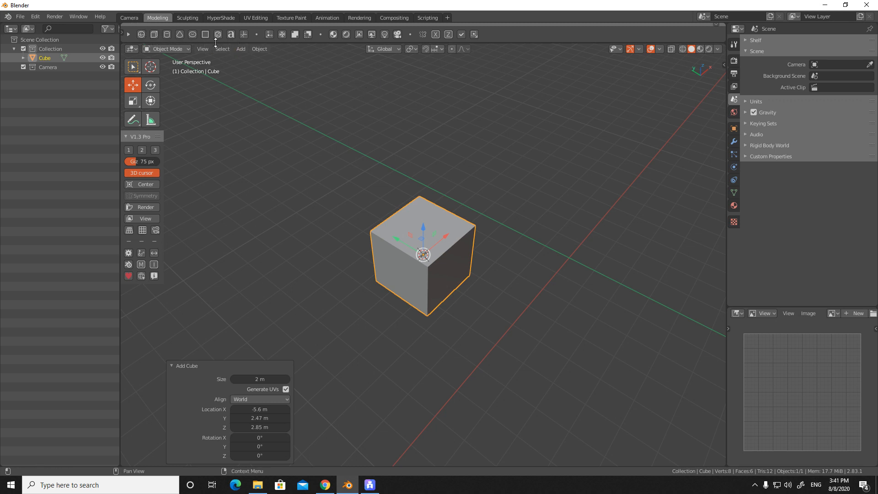
mouse_move(230, 34)
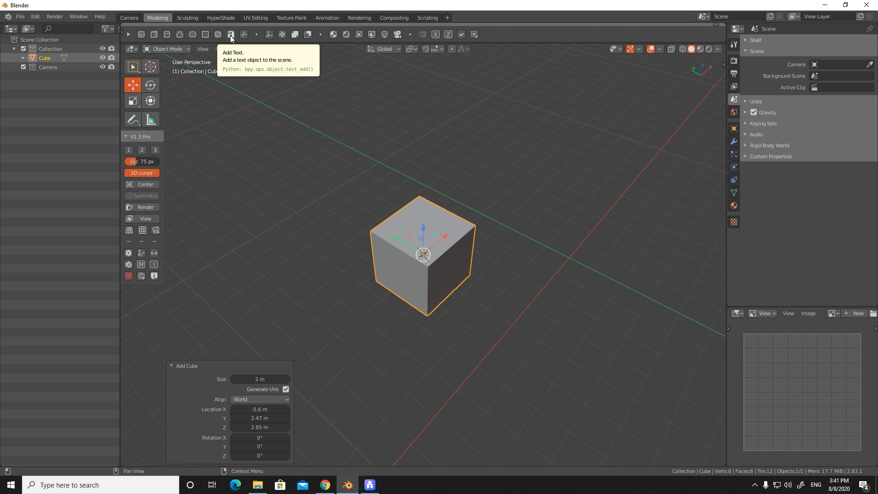
mouse_move(244, 40)
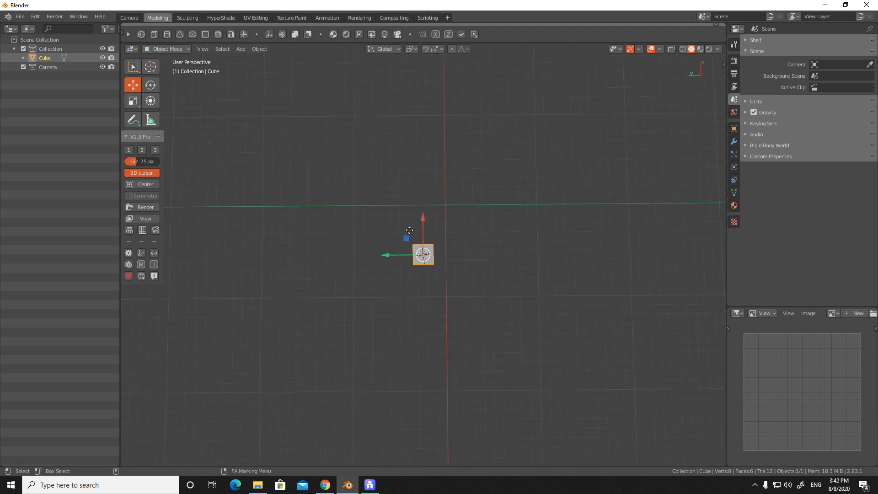
Step: Delete the cube, recenter, add the mirrored cube mirrorX and return to object mode
drag(423, 254, 400, 224)
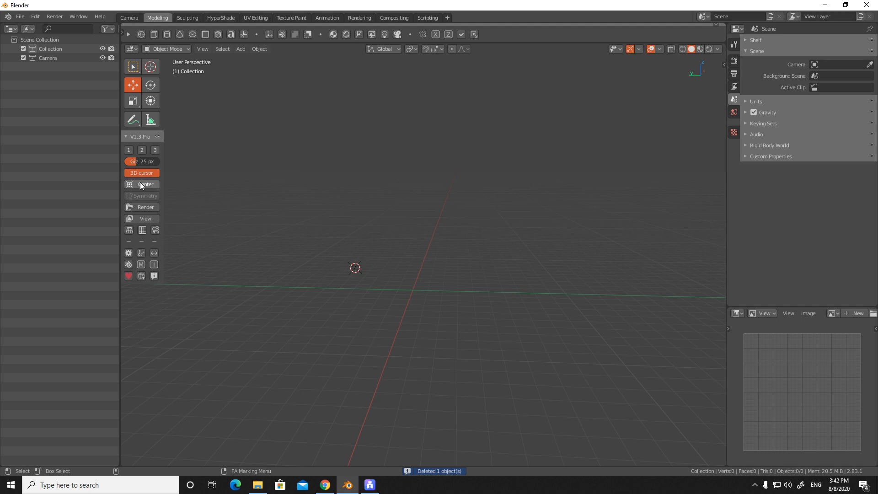
click(145, 184)
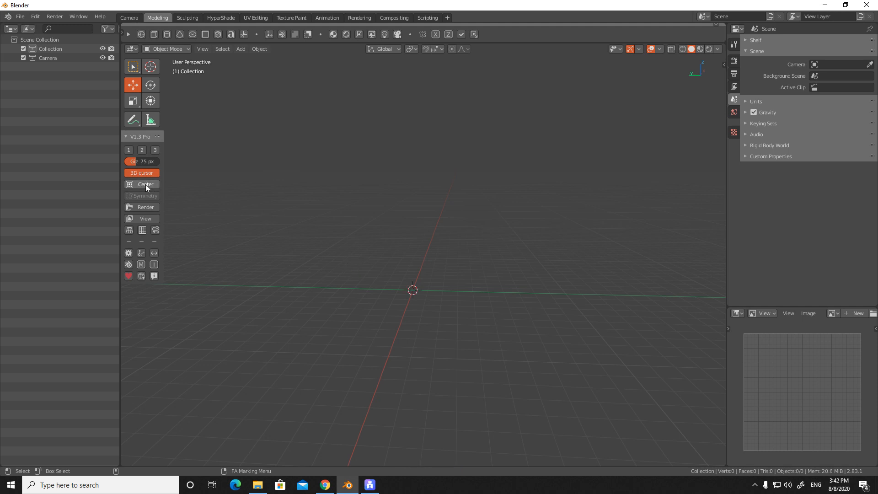
mouse_move(145, 185)
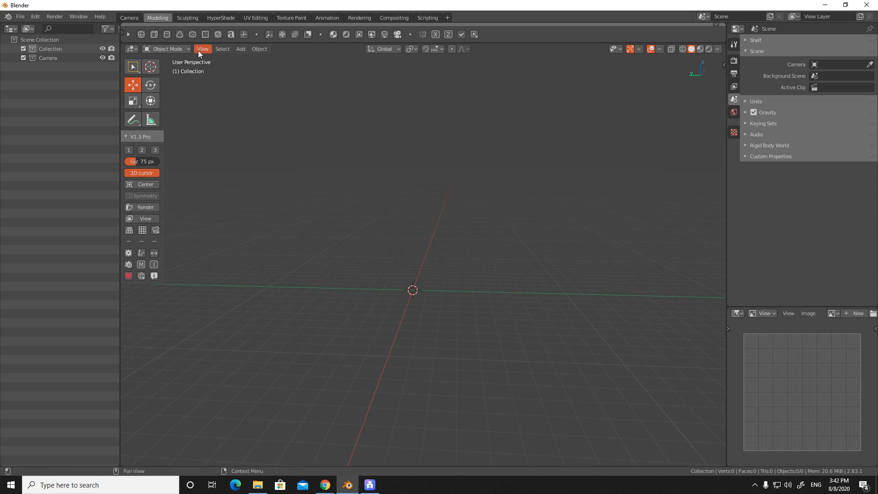
click(240, 49)
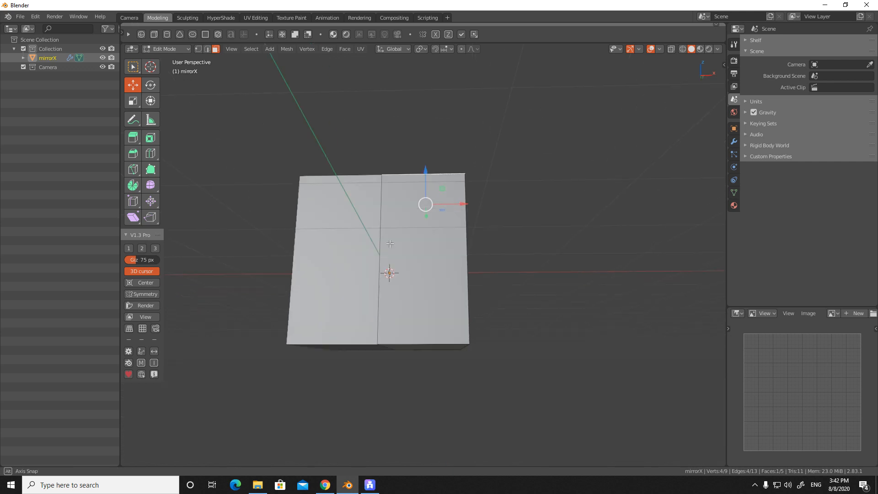
key(Tab)
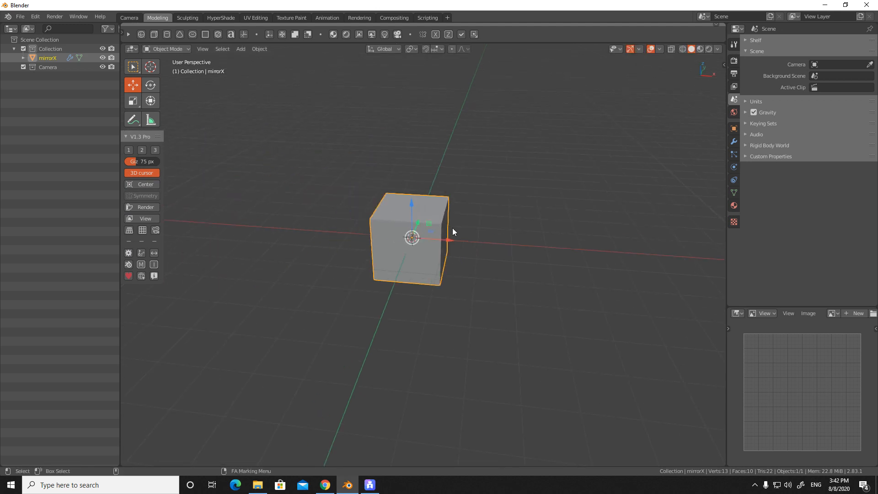
mouse_move(267, 213)
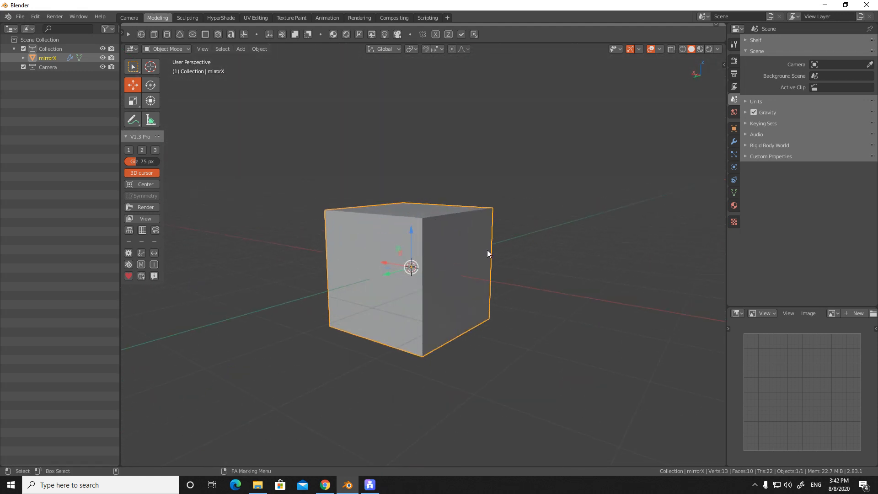
Step: Preview mirrorX at smooth subdivision level 2, then drop back to blocky level 1
drag(487, 252, 439, 345)
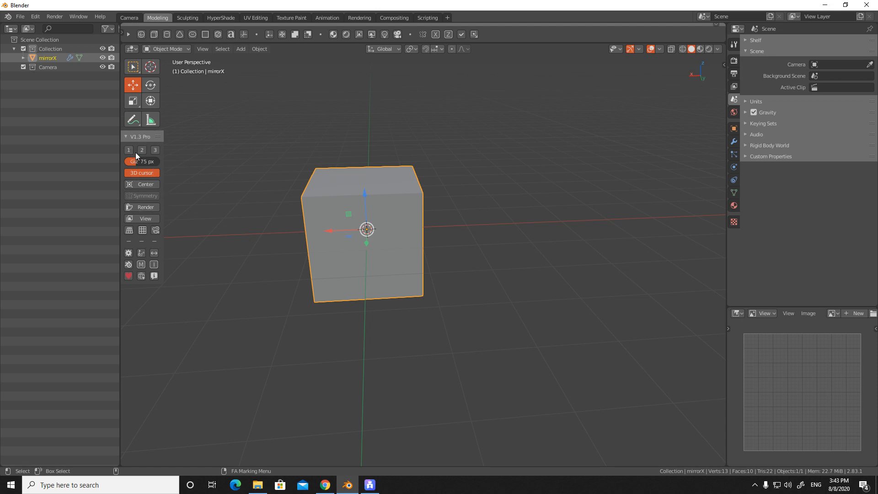
mouse_move(128, 150)
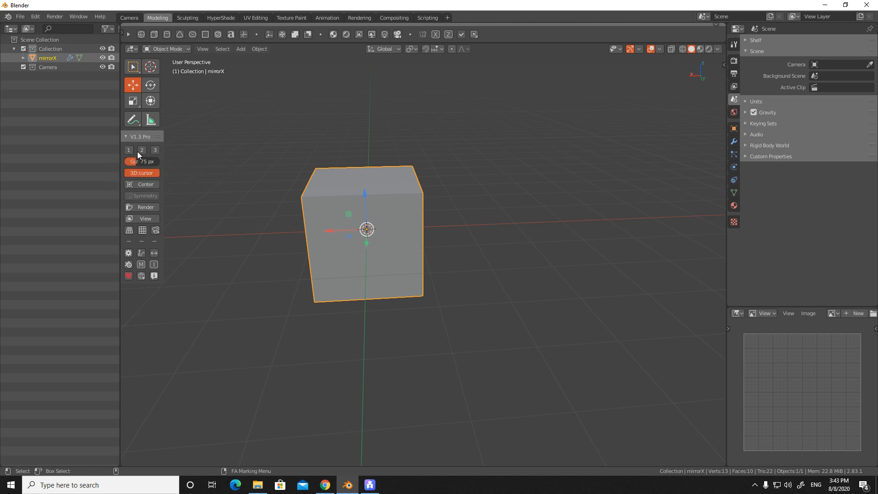
click(142, 149)
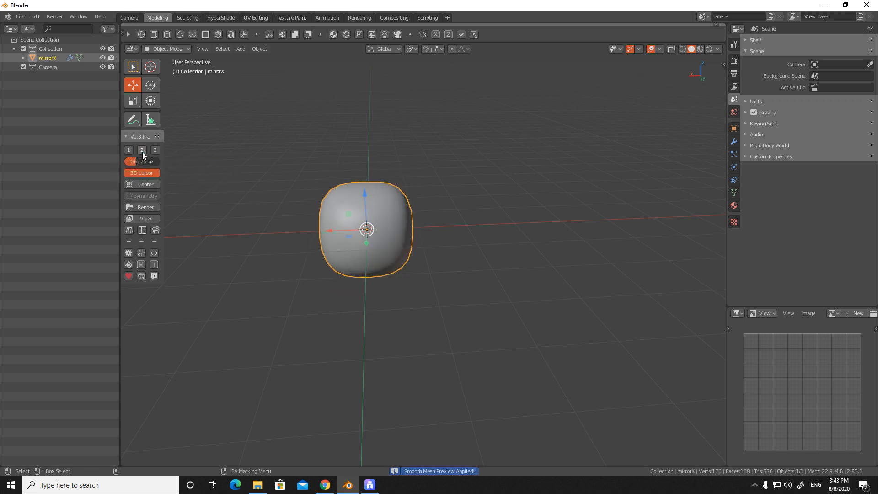
click(155, 150)
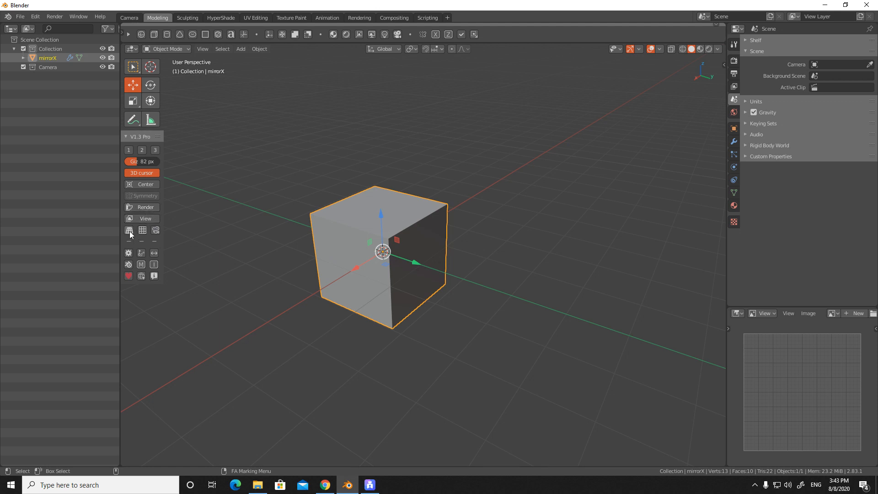
click(128, 230)
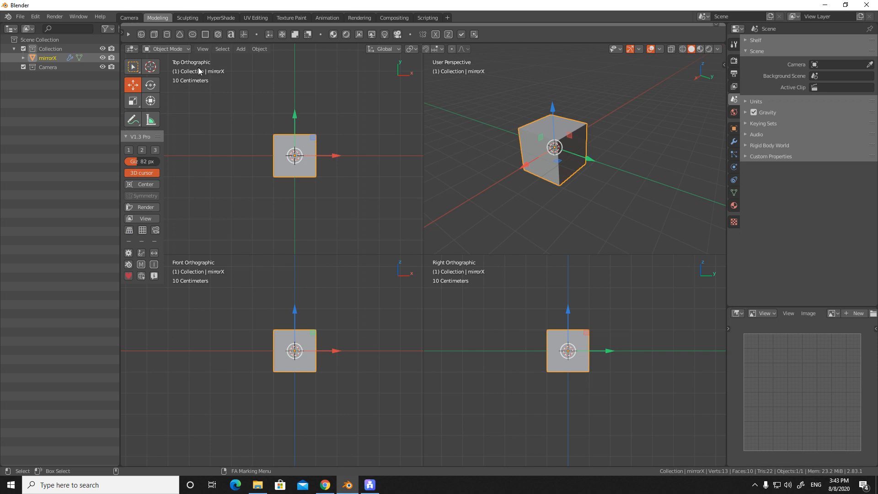
mouse_move(539, 378)
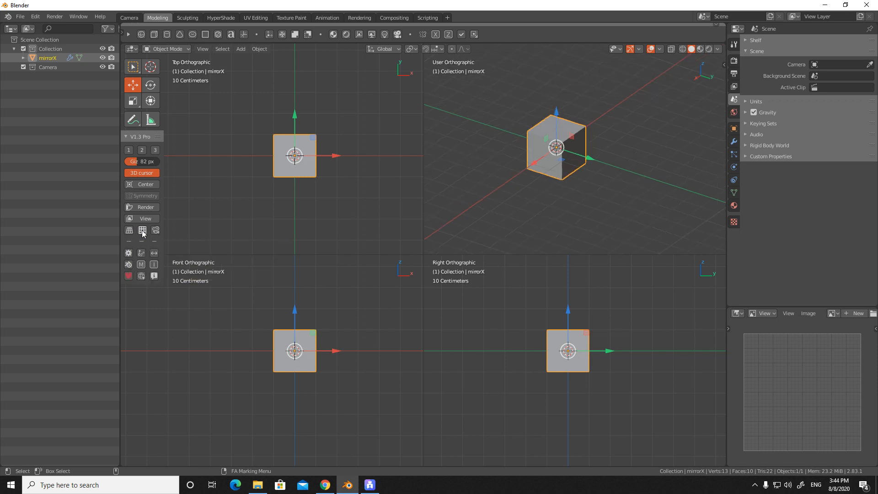
mouse_move(142, 230)
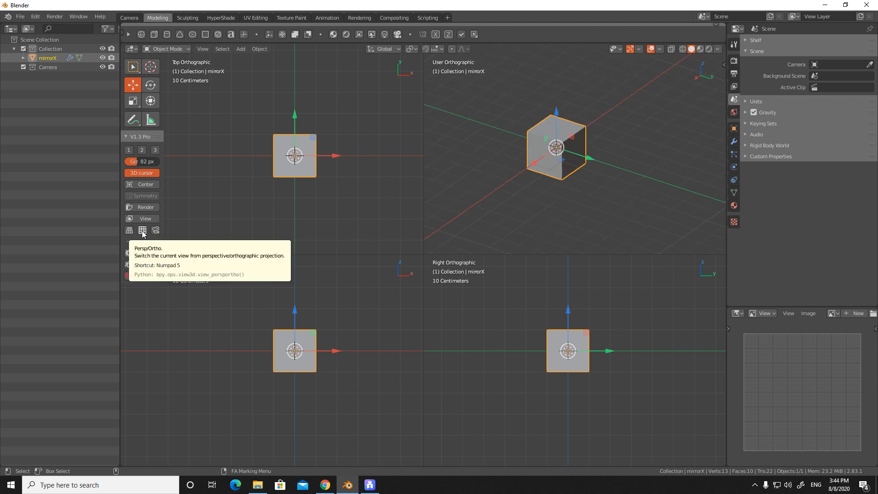
click(141, 230)
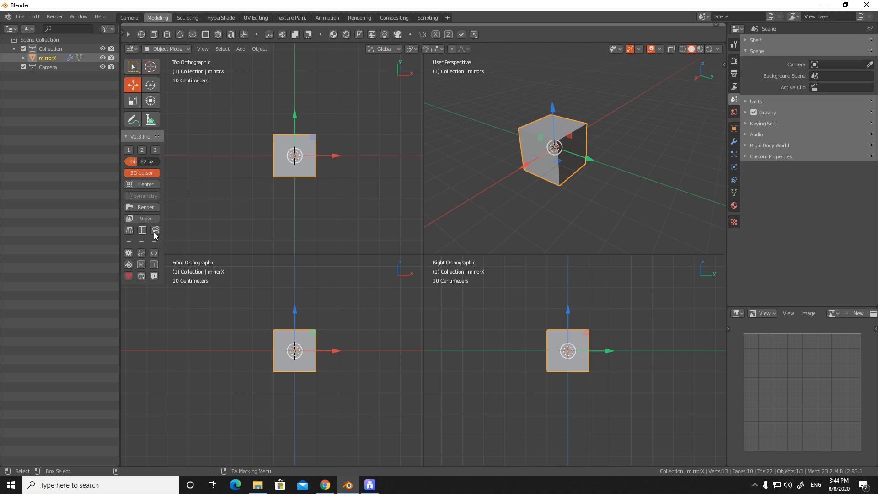
click(143, 230)
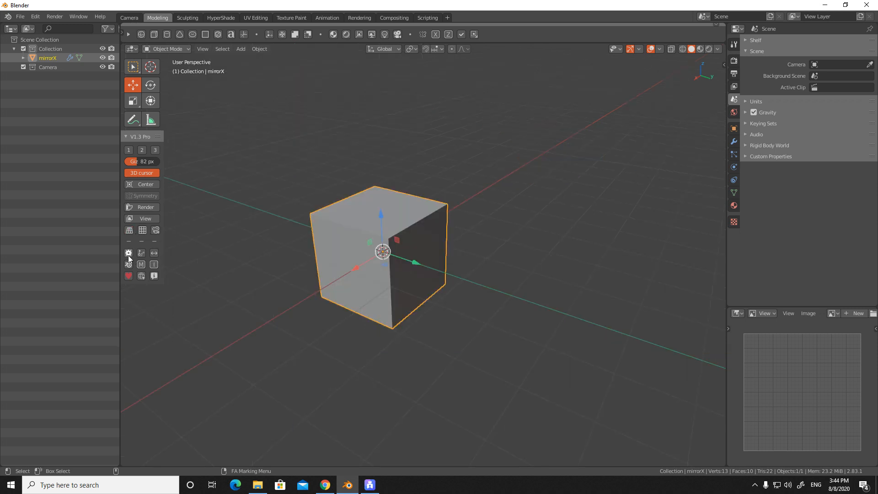
mouse_move(128, 253)
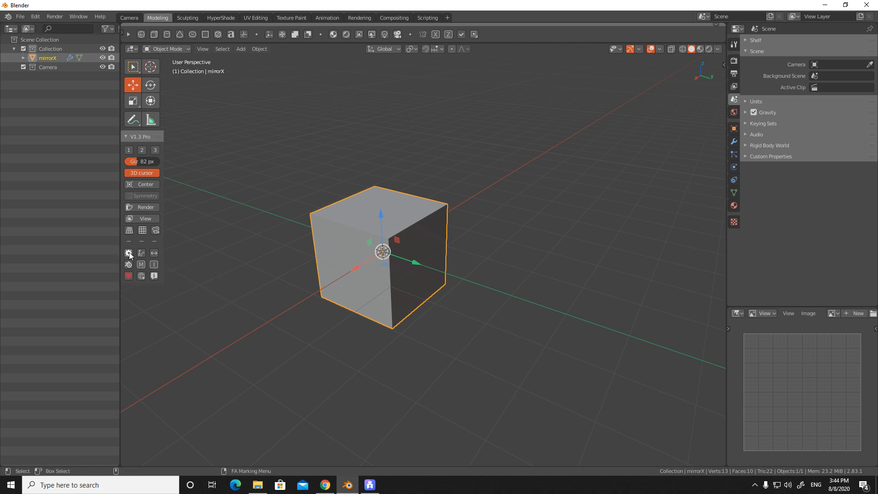
click(129, 253)
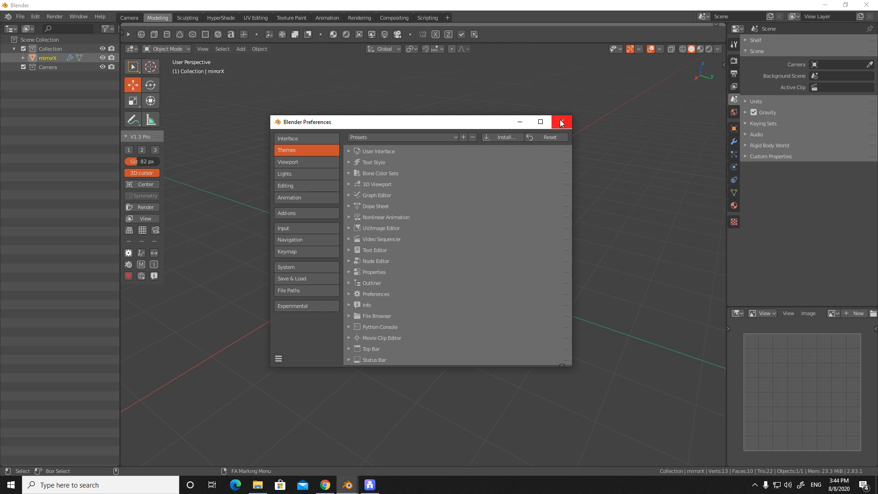
click(561, 122)
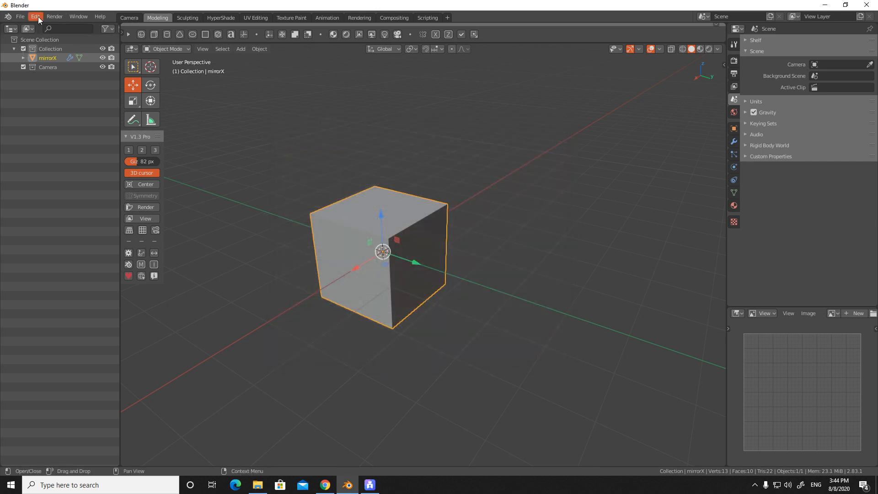
click(35, 16)
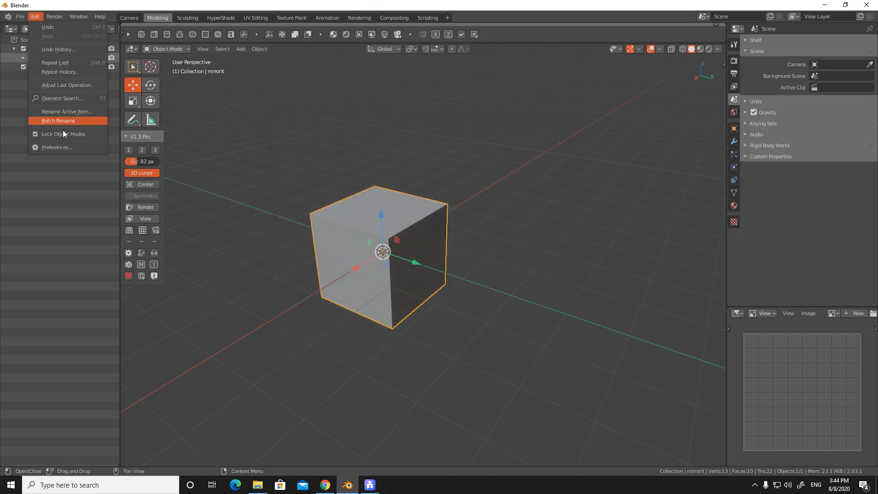
click(168, 84)
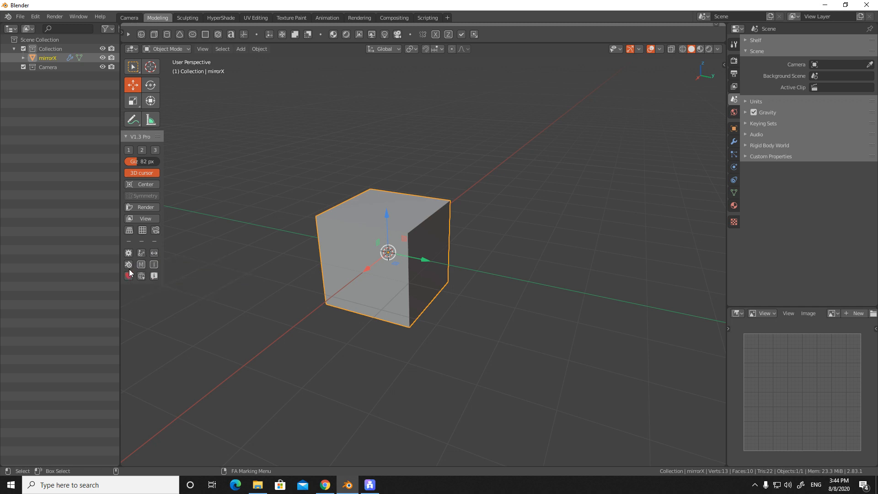
mouse_move(128, 265)
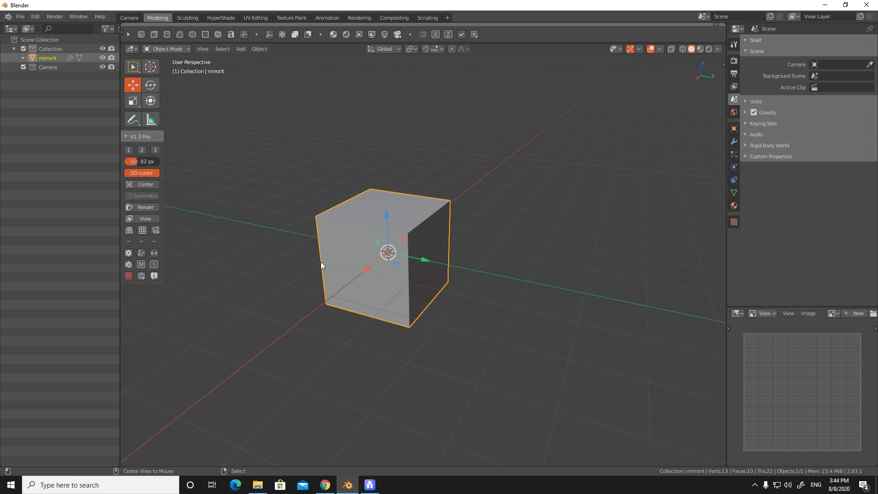
mouse_move(306, 259)
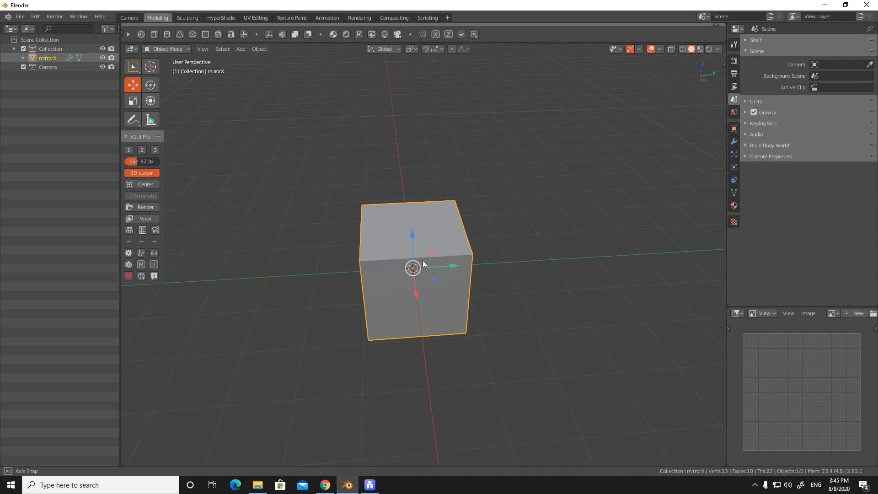
Step: Orbit above the cube and zoom out to view it from a distance
drag(423, 264, 359, 250)
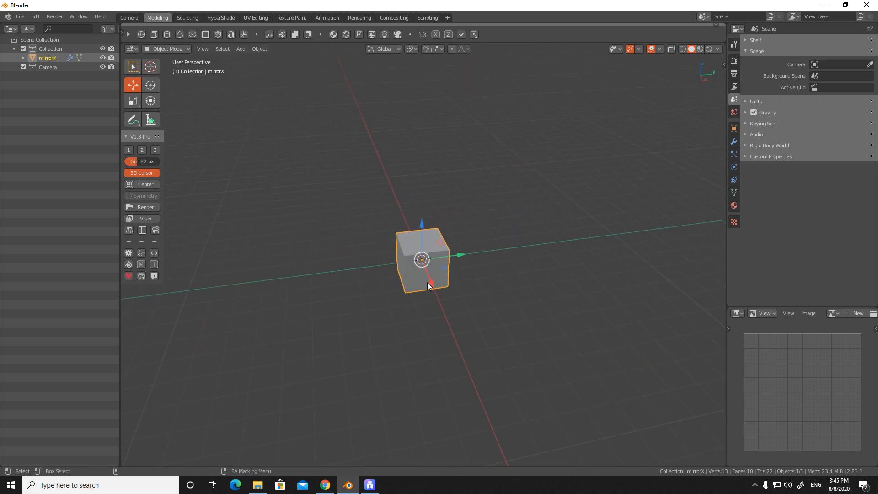
scroll(up, 3)
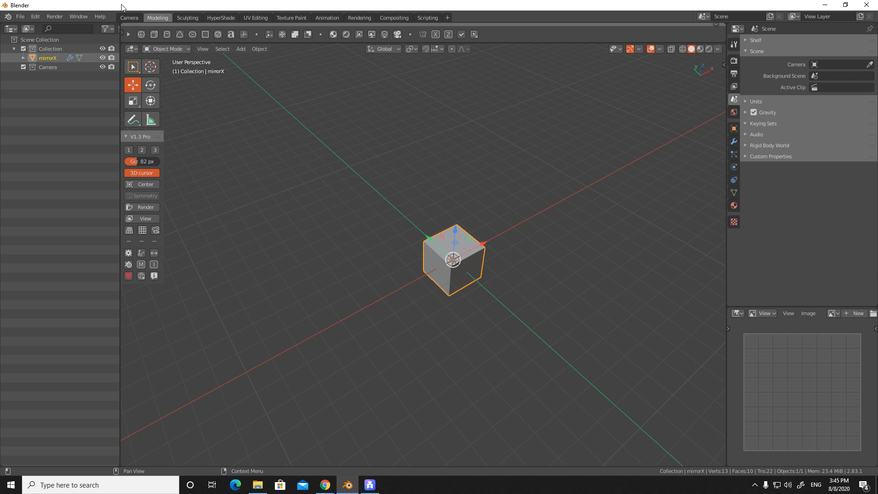
mouse_move(71, 49)
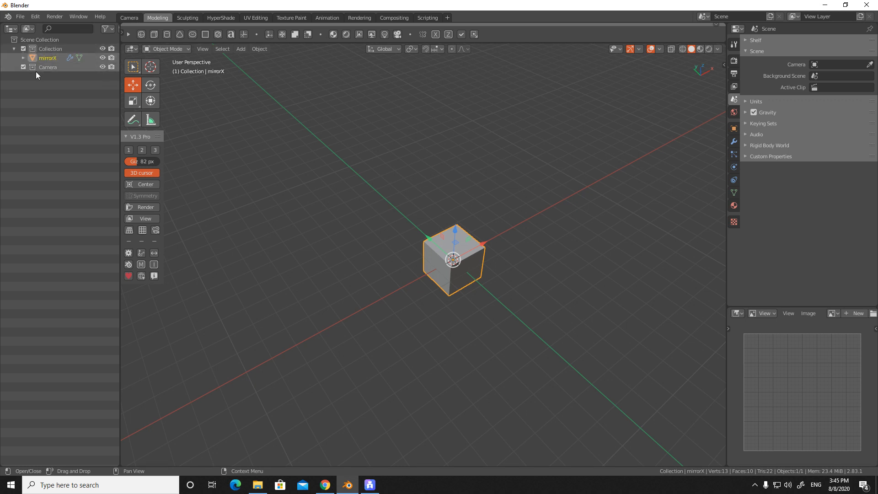
Step: Deselect and reselect the cube, then widen the Outliner for the scene hierarchy
click(48, 67)
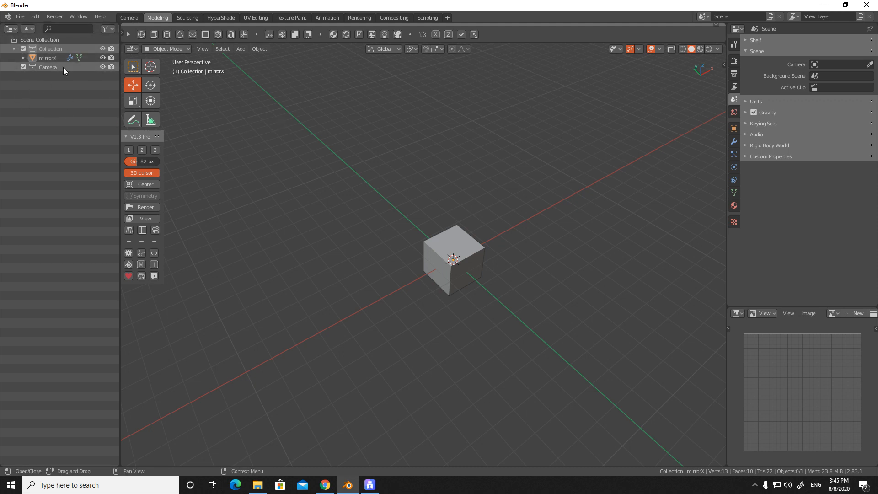
click(454, 261)
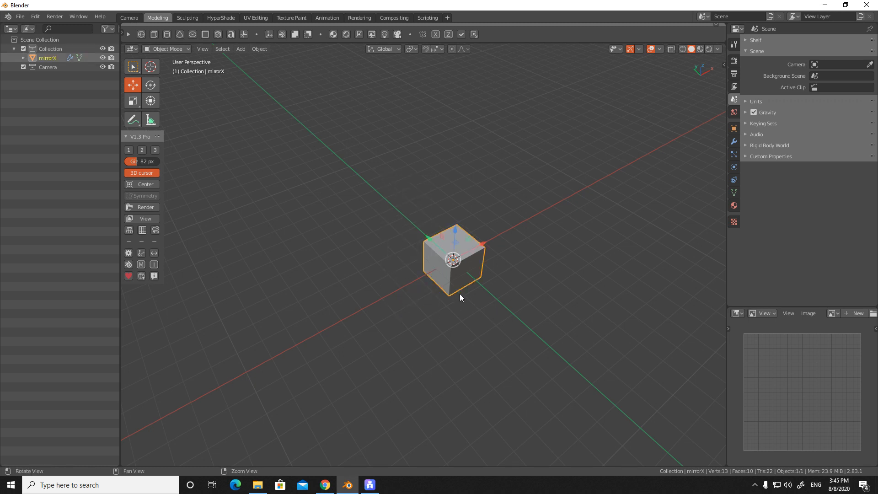
drag(461, 297, 375, 285)
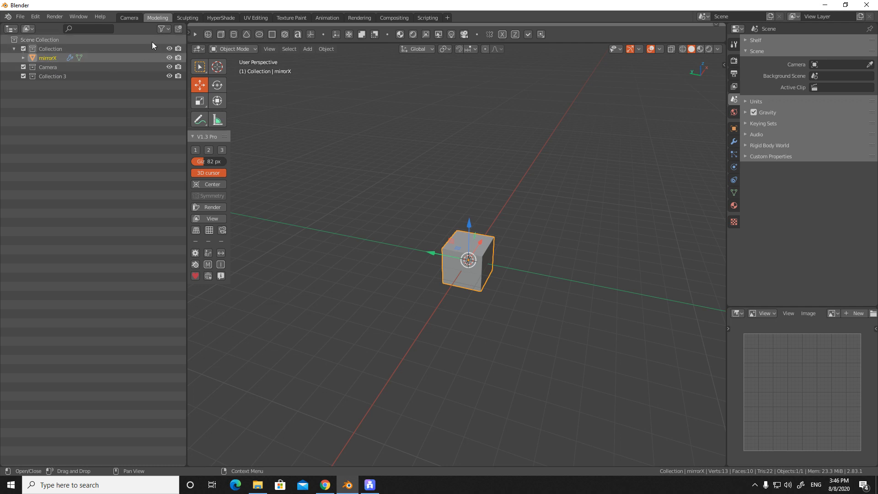
mouse_move(163, 28)
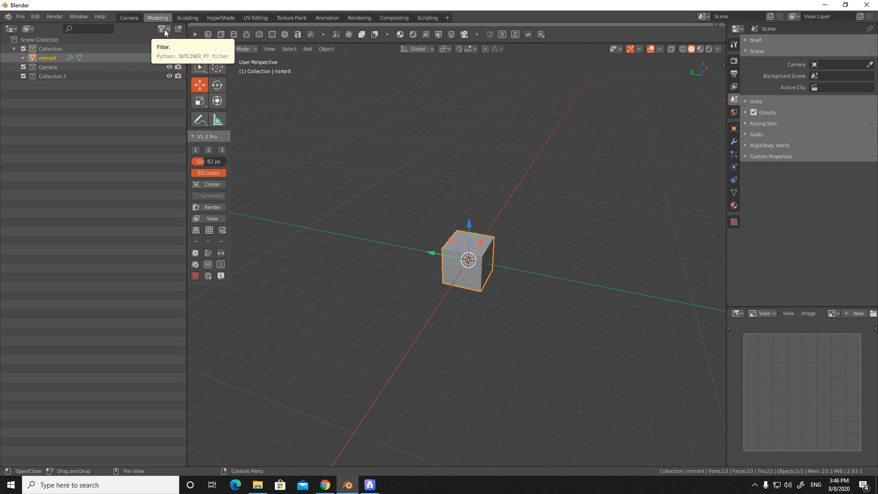
Step: Enable the Outliner's Selectable restriction toggle, then face and select the cube
click(163, 28)
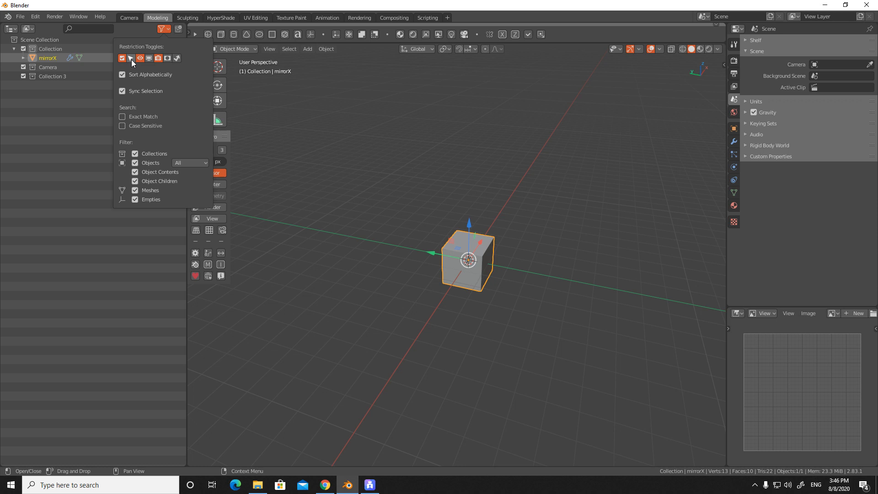
click(130, 58)
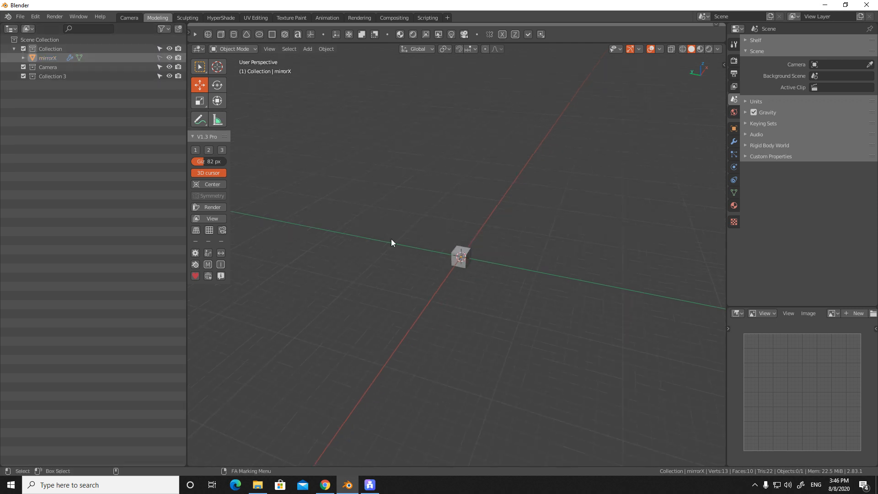
drag(392, 242, 470, 338)
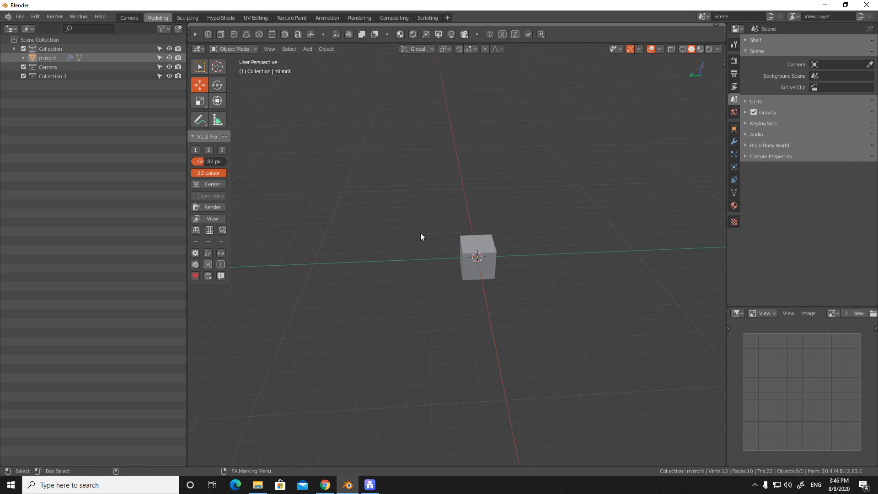
click(476, 258)
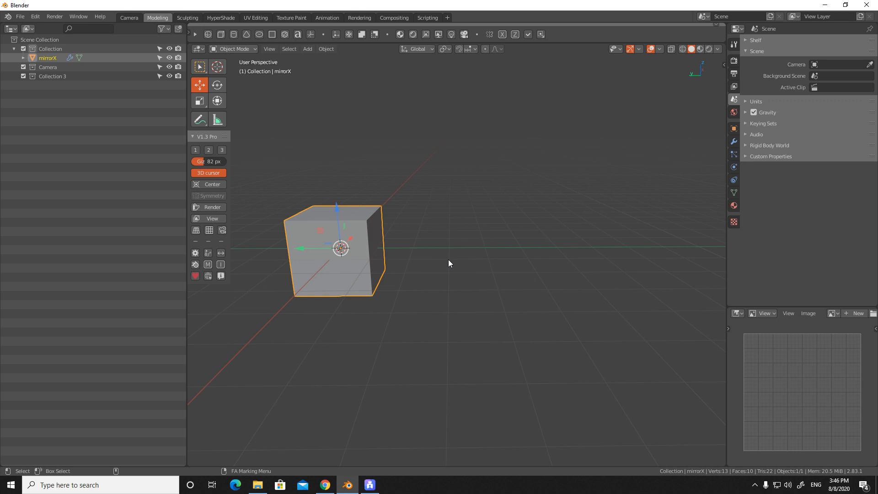
mouse_move(458, 269)
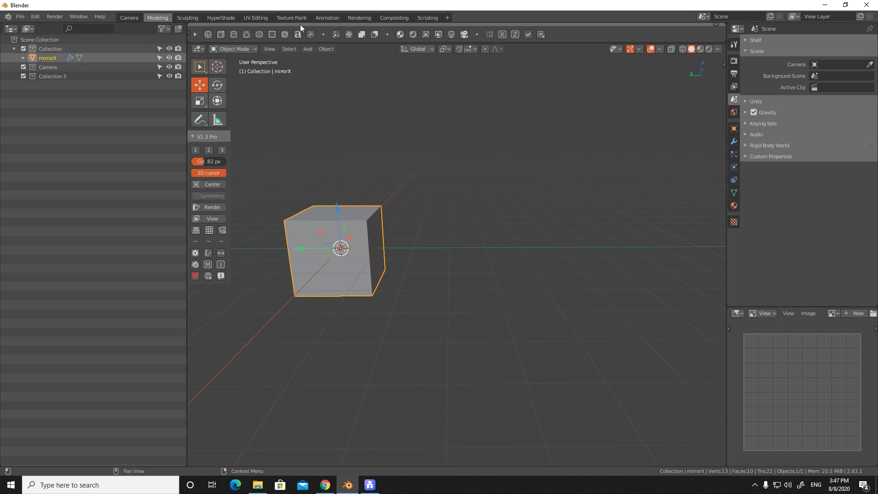
Step: Switch to Texture Paint and split the view into three 3D viewports of mirrorX
click(291, 17)
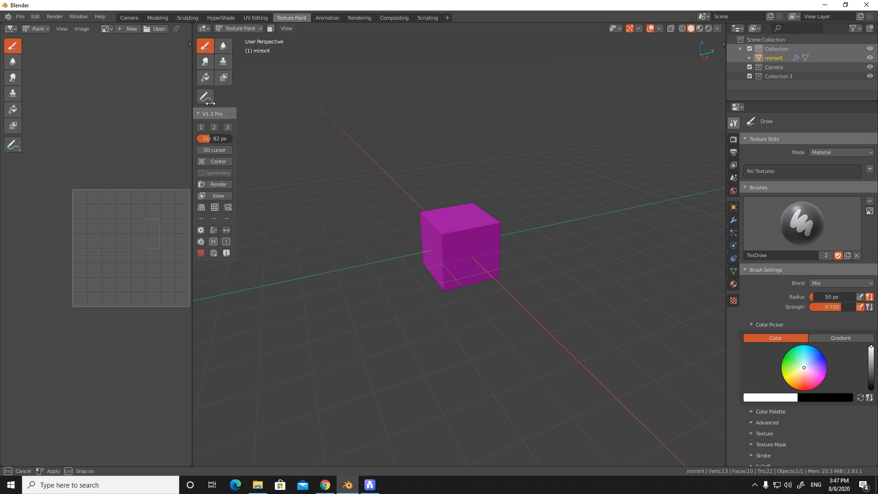
drag(193, 104, 391, 104)
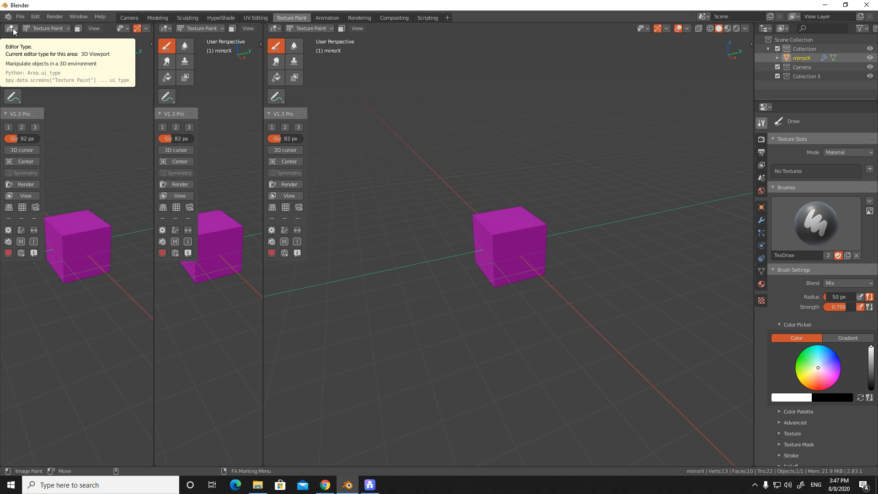
click(12, 27)
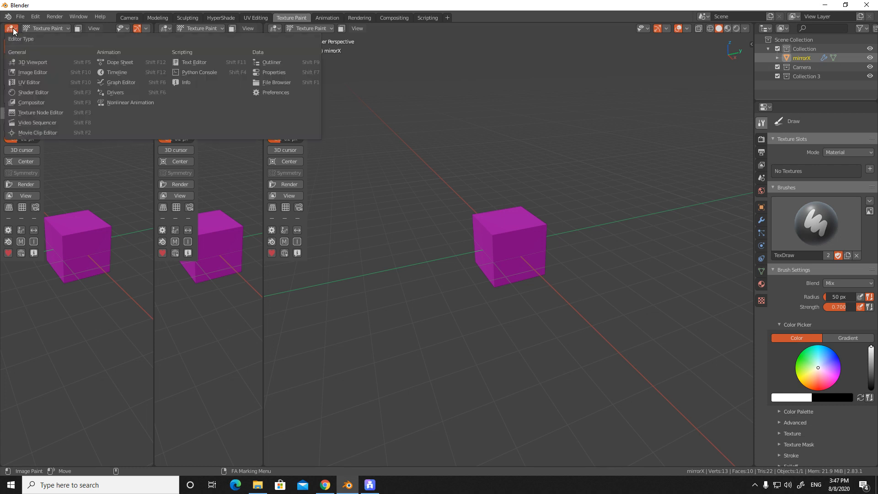
Step: Make the left area an Image Editor and the next area a Properties editor showing mirrorX's transform
click(32, 72)
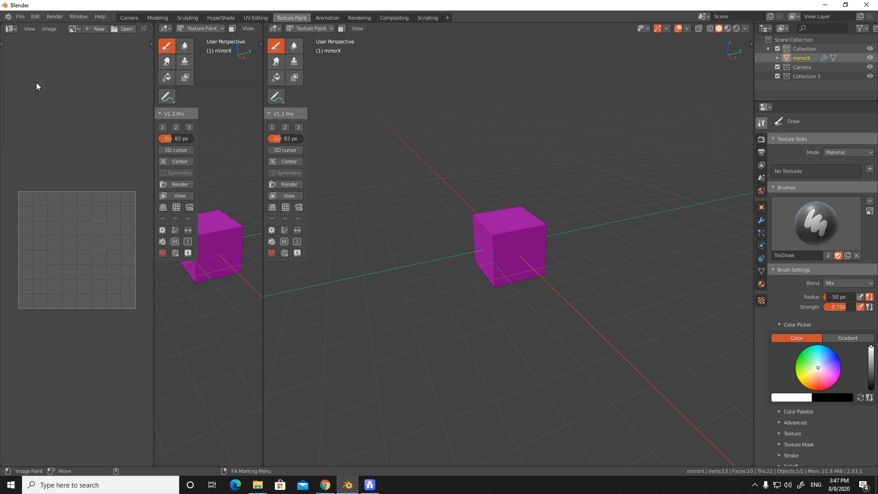
click(9, 29)
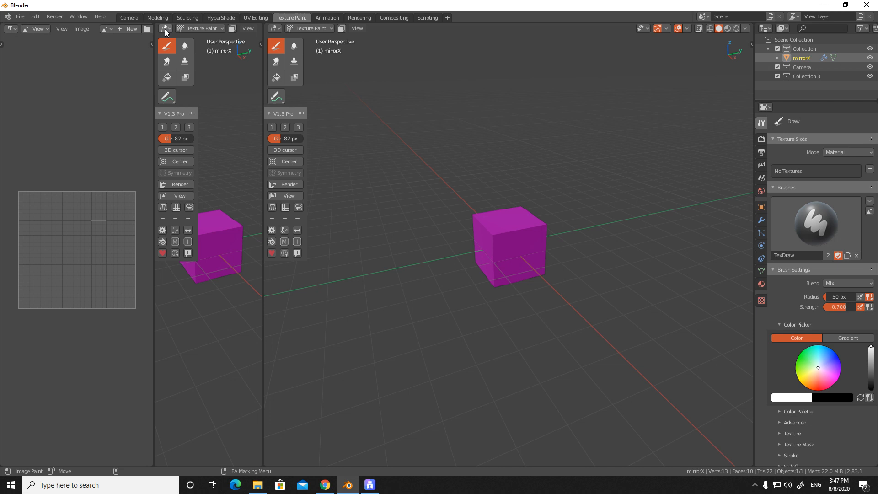
click(165, 28)
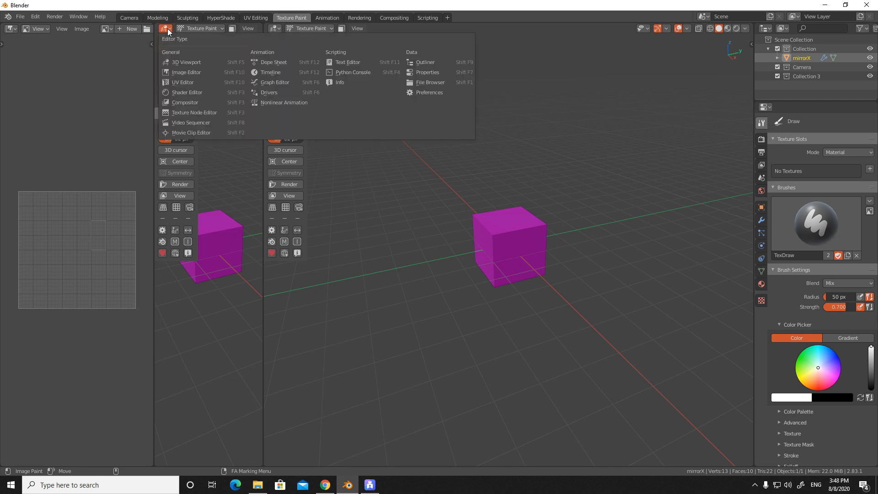
mouse_move(428, 71)
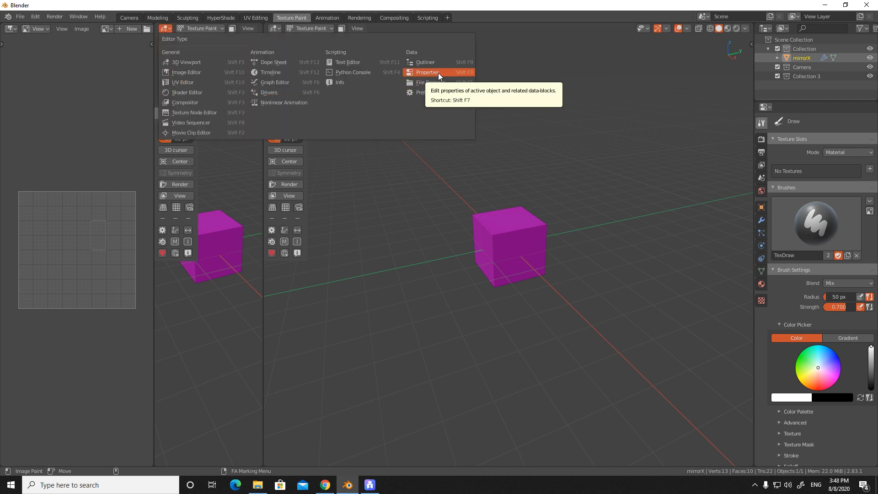
click(426, 72)
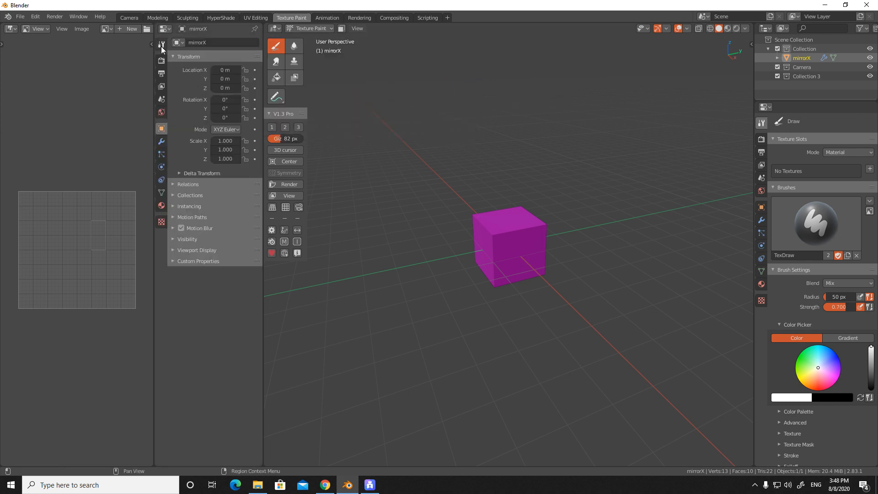
Step: Show the Draw brush's Active Tool settings in Properties and the painting tools in the viewport
click(160, 128)
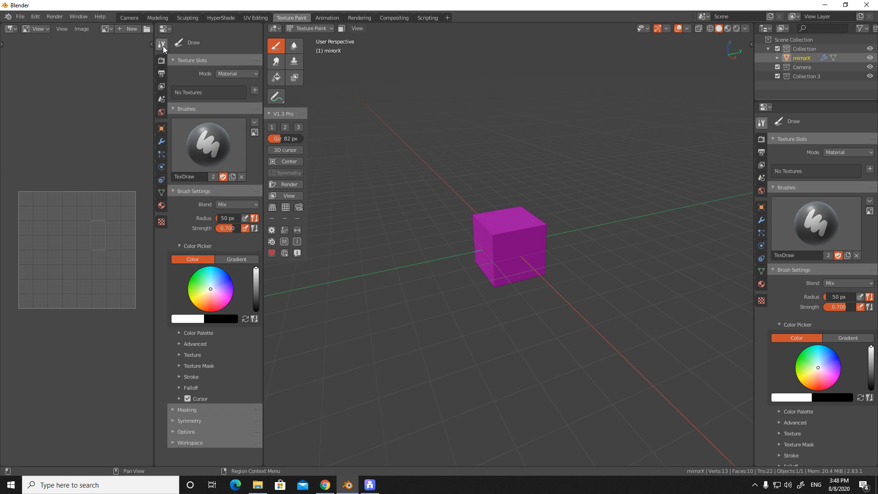
mouse_move(162, 44)
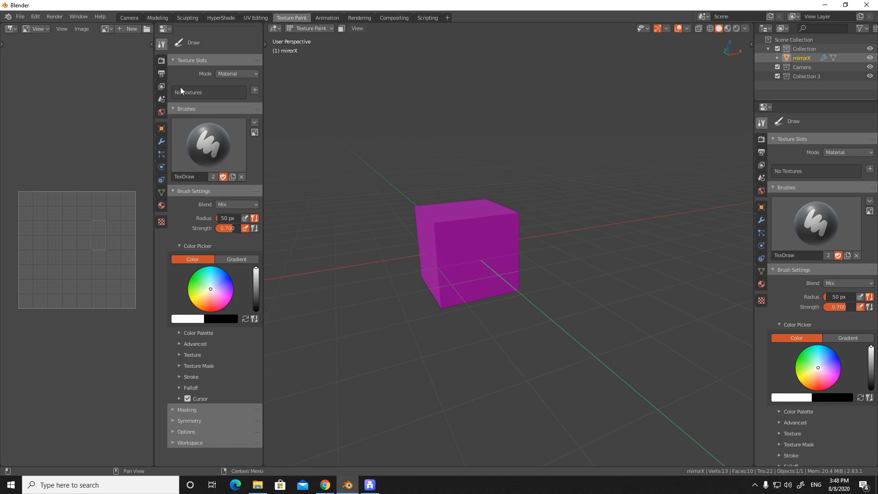
mouse_move(234, 417)
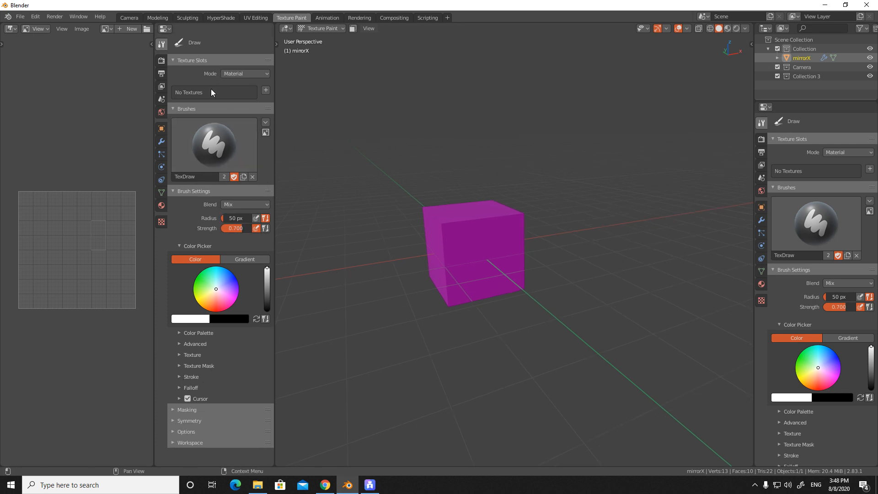
mouse_move(177, 278)
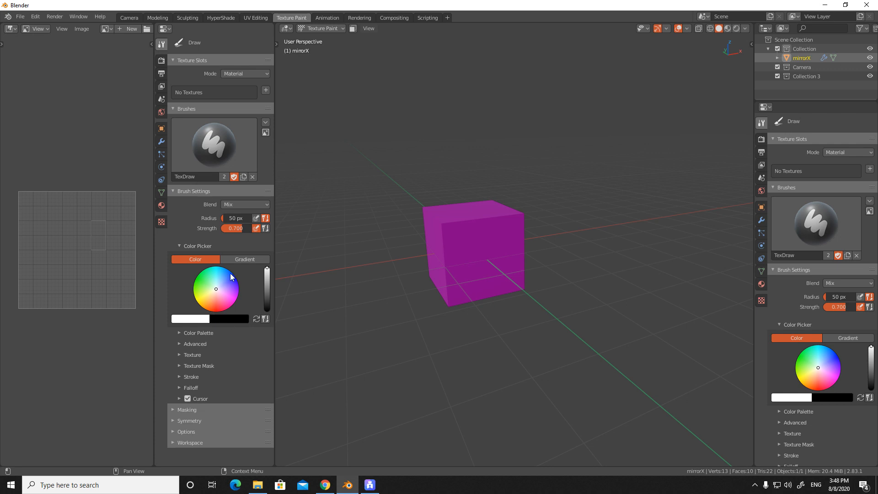
mouse_move(200, 286)
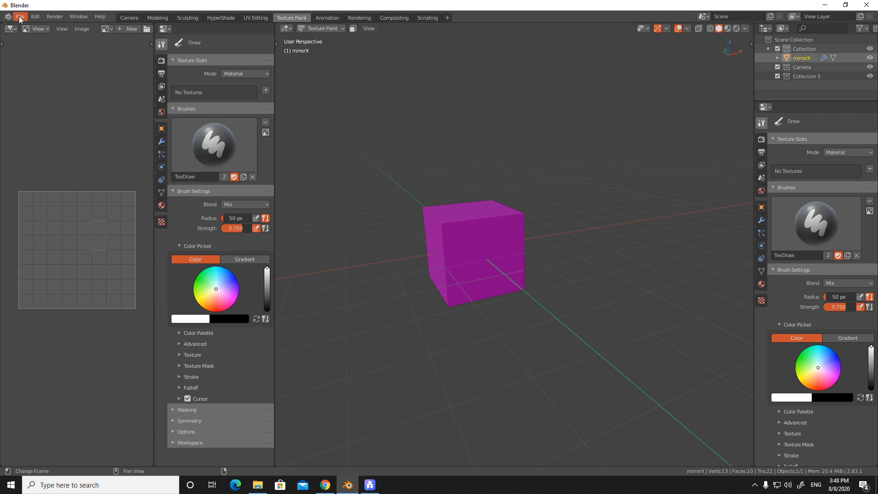
click(20, 16)
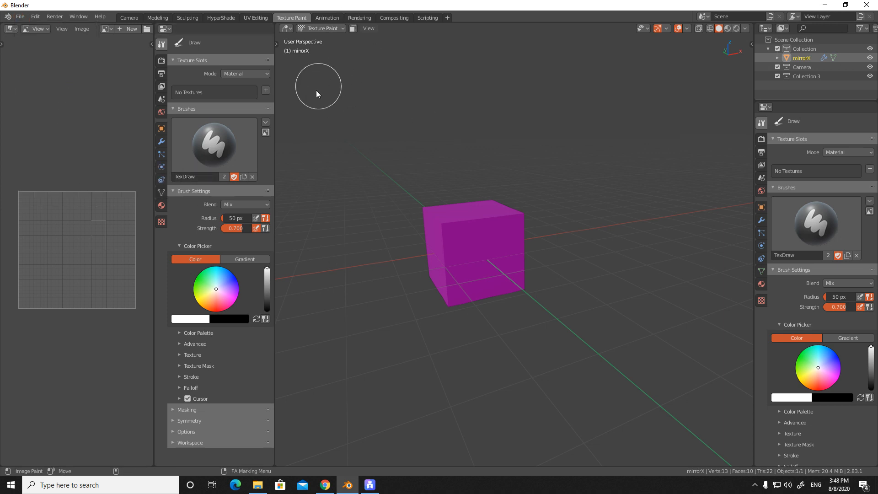
click(35, 17)
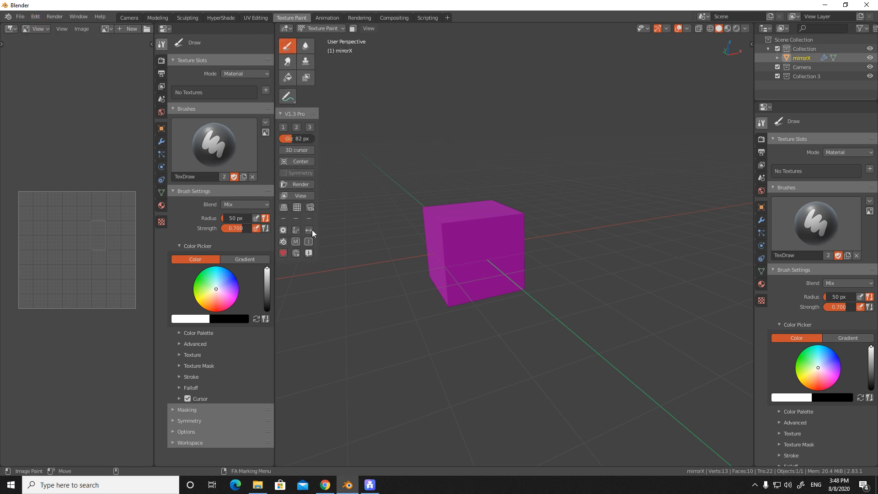
mouse_move(283, 230)
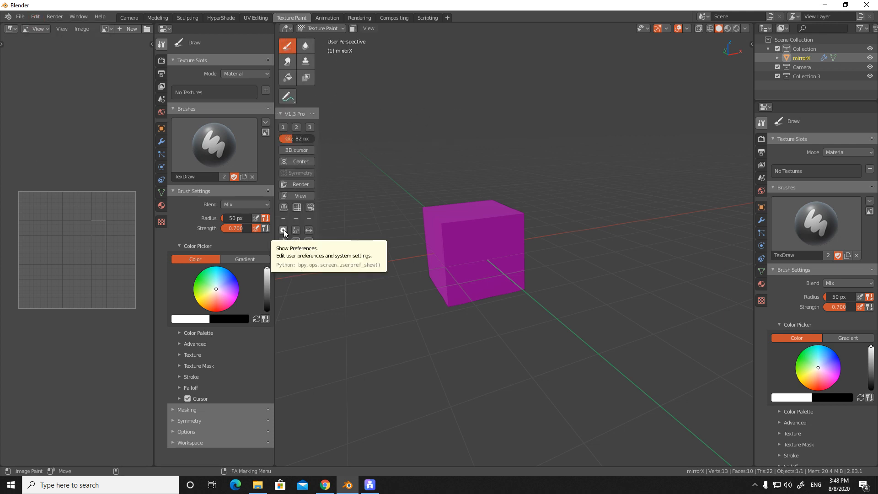
Step: In Preferences > Interface, try the Square (HS + V) and Square (HV + S) colour picker types
click(283, 230)
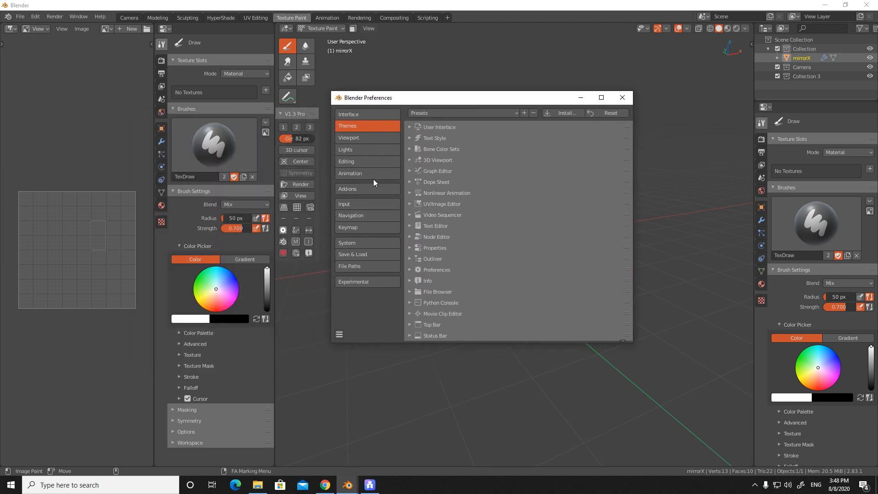
click(348, 114)
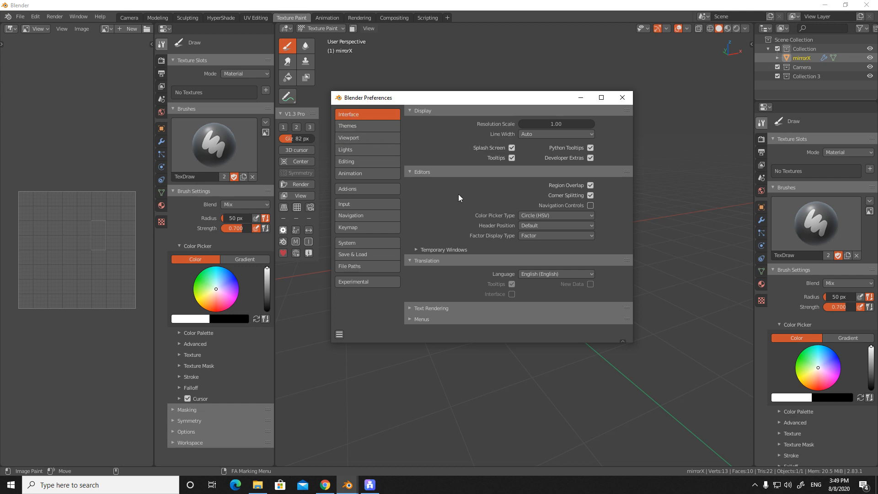
mouse_move(494, 218)
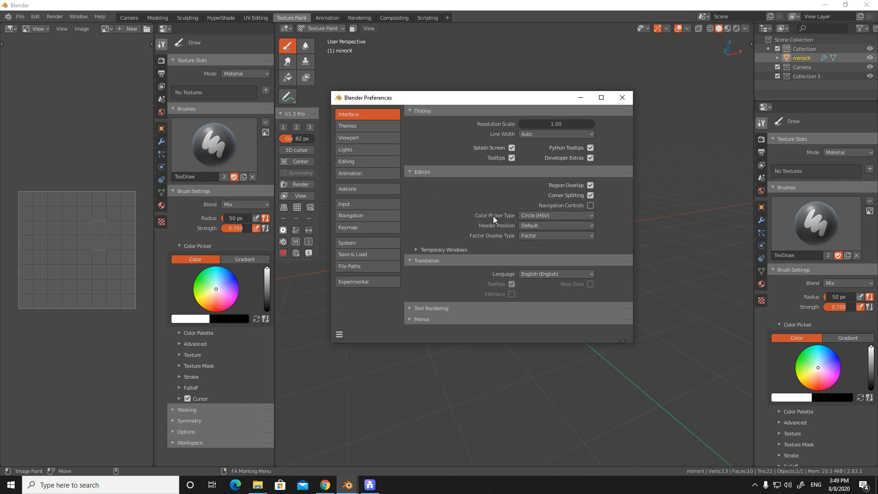
click(555, 215)
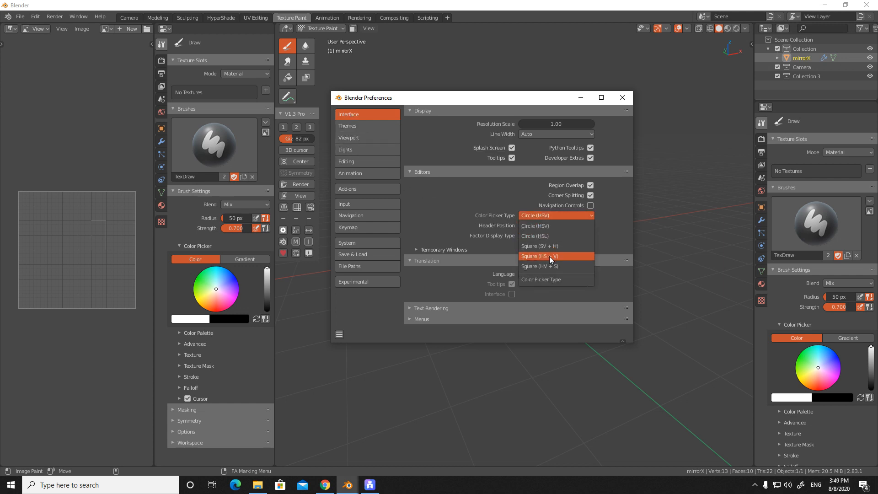
click(539, 256)
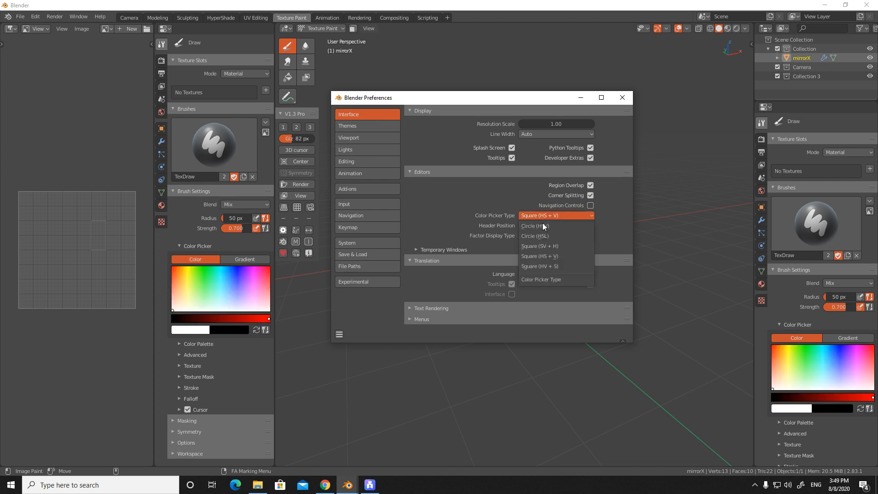
click(539, 266)
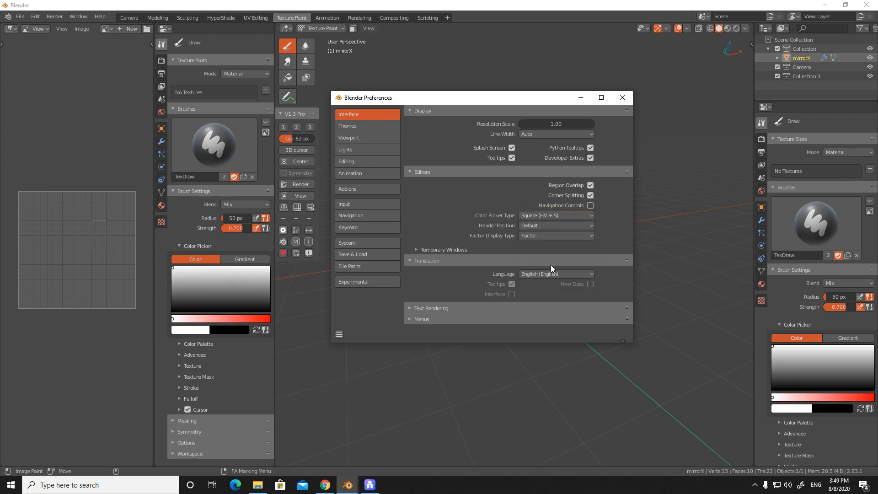
Step: Settle on the Square (SV + H) colour picker type and check that preferences auto-save
click(554, 215)
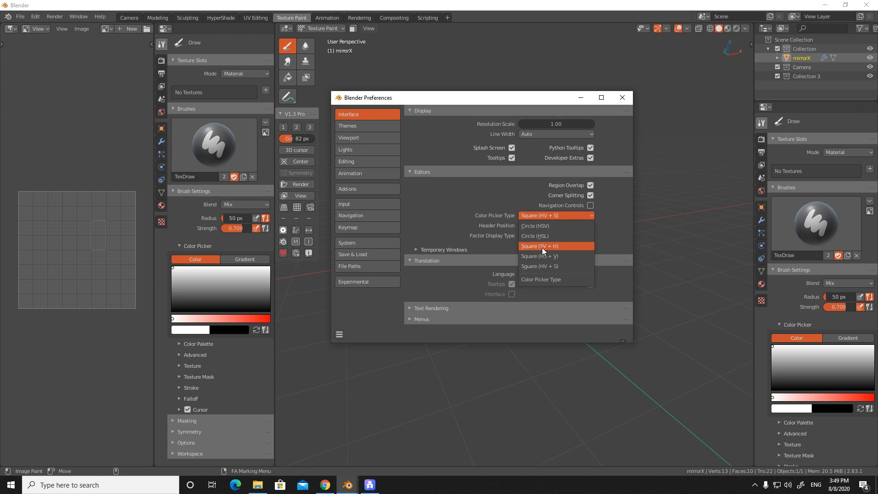
click(539, 246)
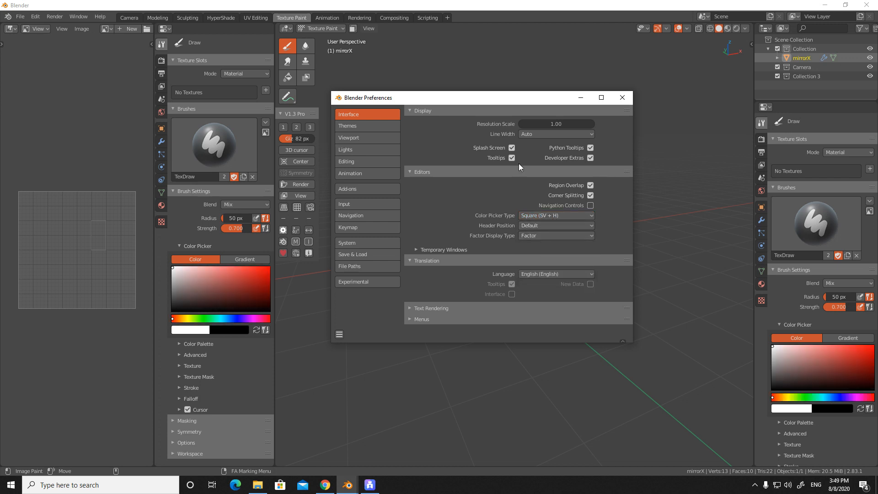
click(339, 334)
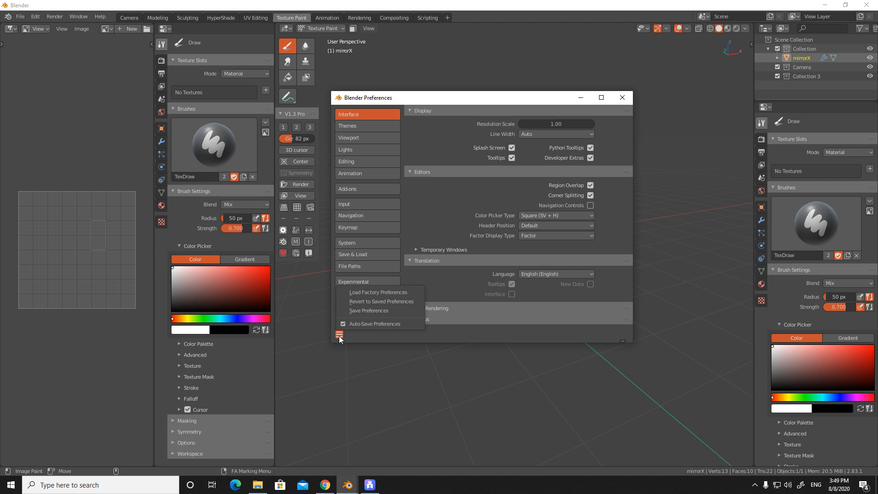
mouse_move(363, 301)
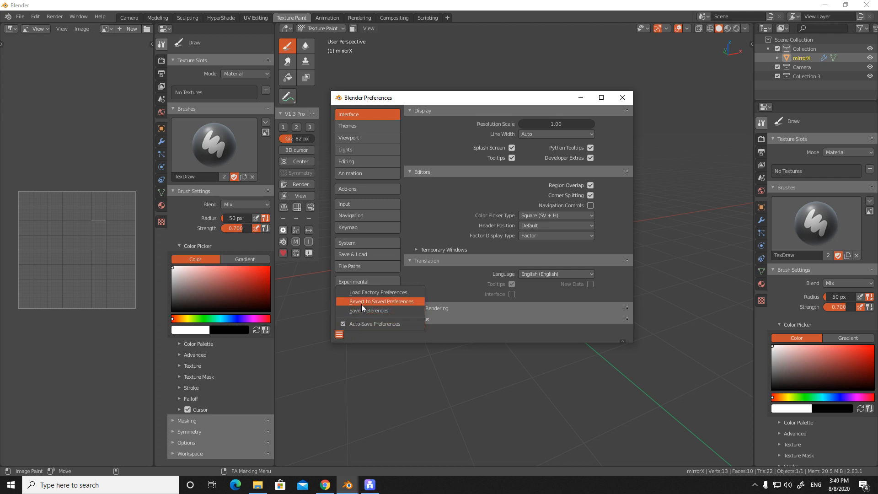
mouse_move(367, 314)
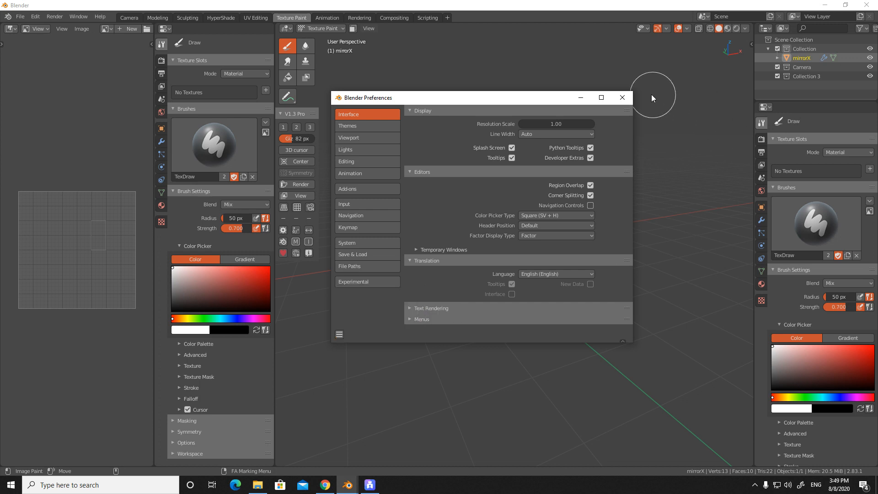
Step: Close Preferences and pick a light red brush colour in the square picker
click(621, 97)
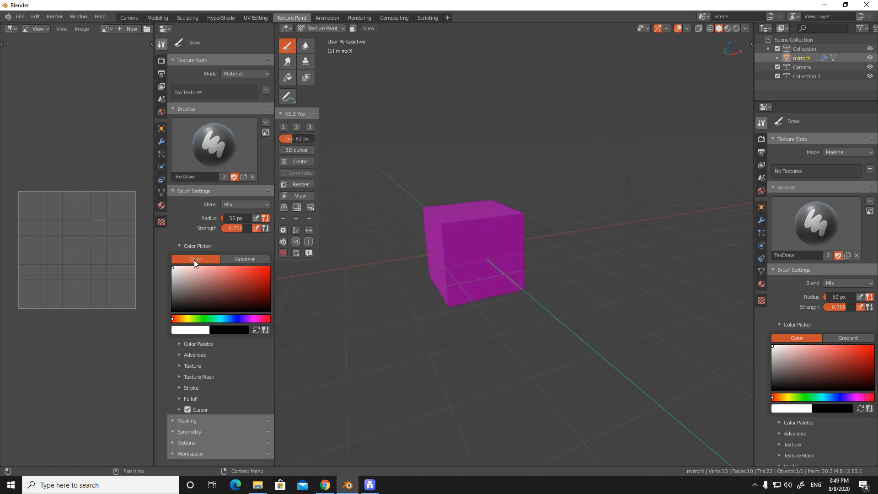
click(227, 280)
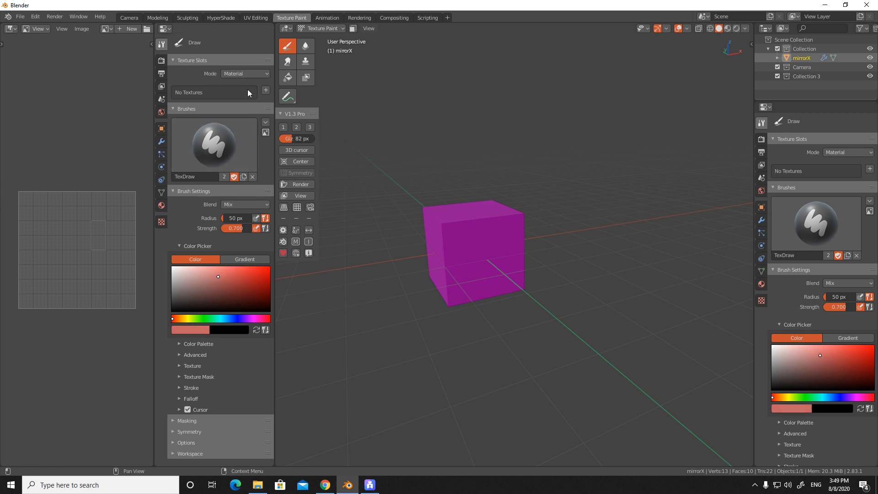
mouse_move(263, 91)
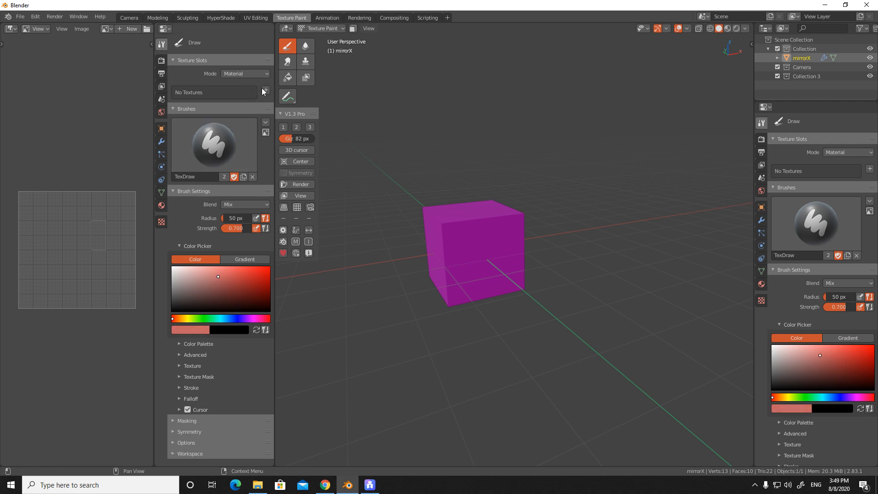
Step: Add a black 2048 × 2048 Base Color texture slot to the mirrorX cube
click(264, 92)
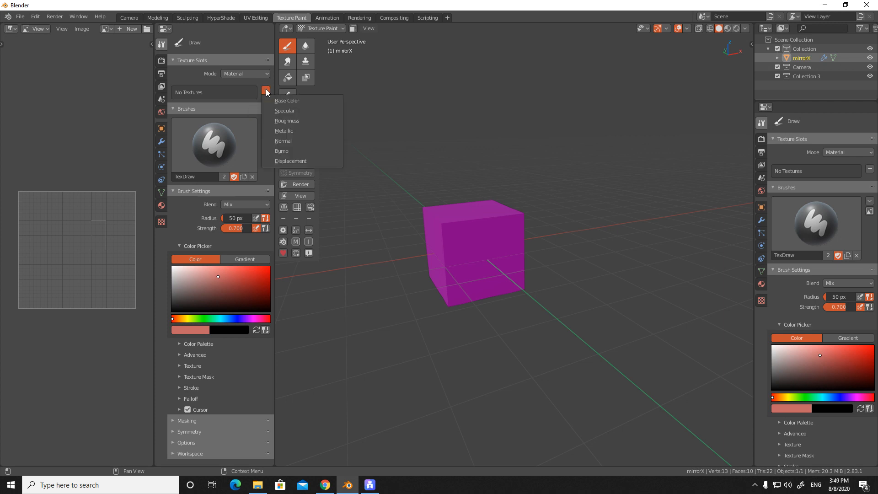
click(287, 101)
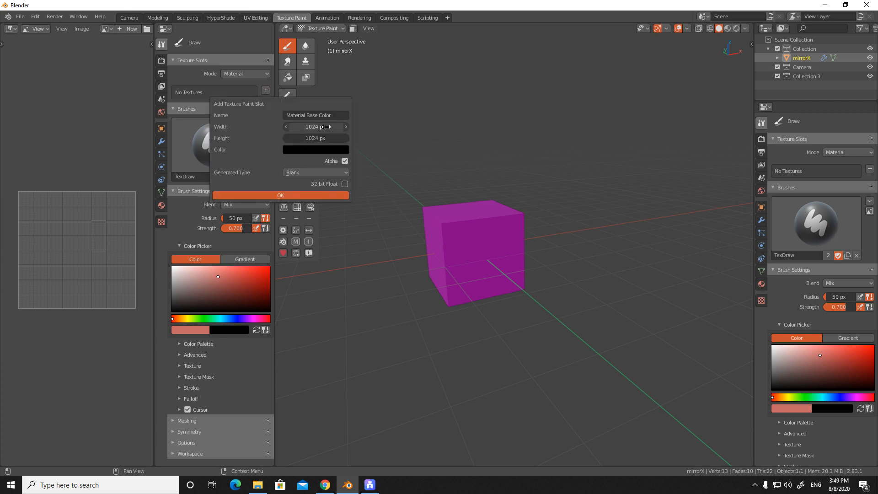
text(2048)
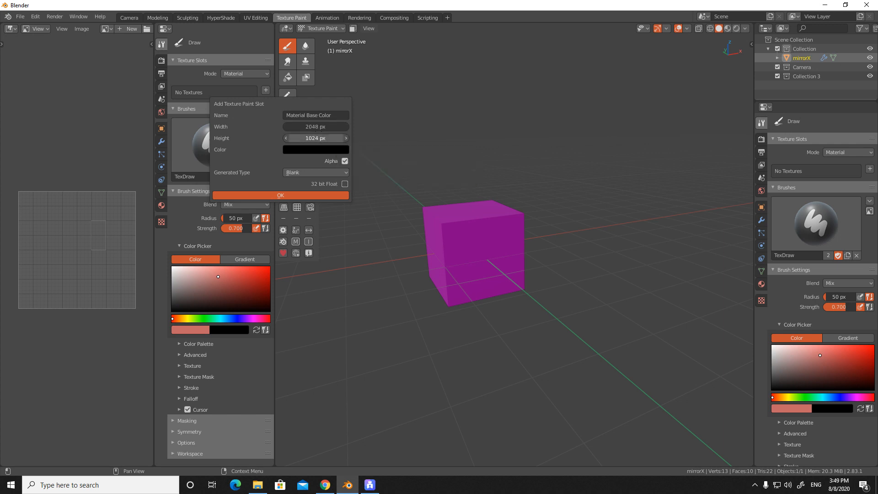
text(2048)
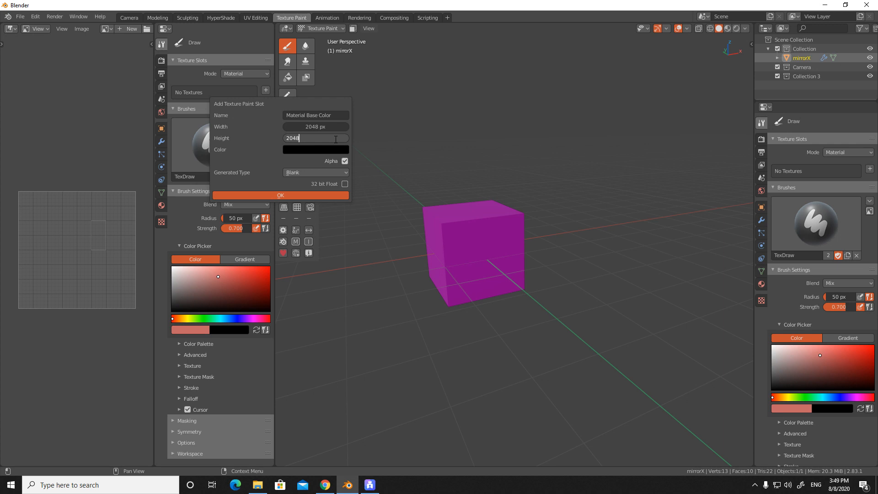
click(279, 195)
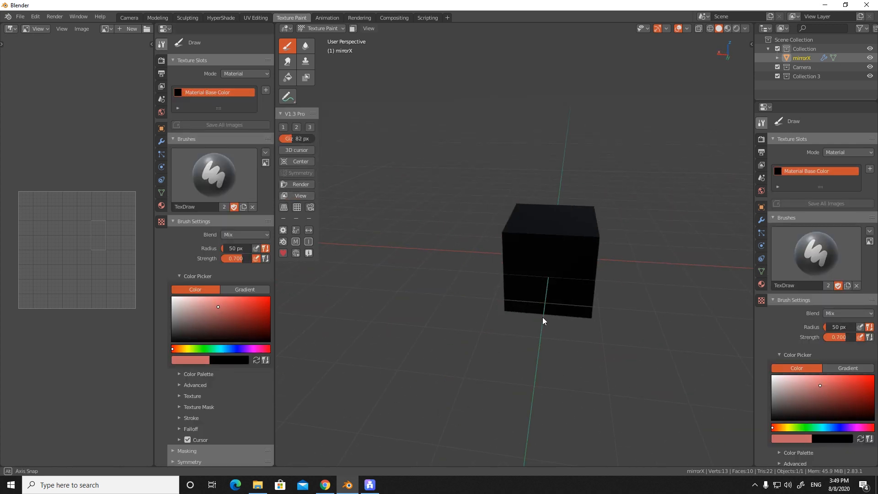
Step: Paint salmon strokes across the black cube's front and top faces with the Draw brush
drag(543, 321, 526, 297)
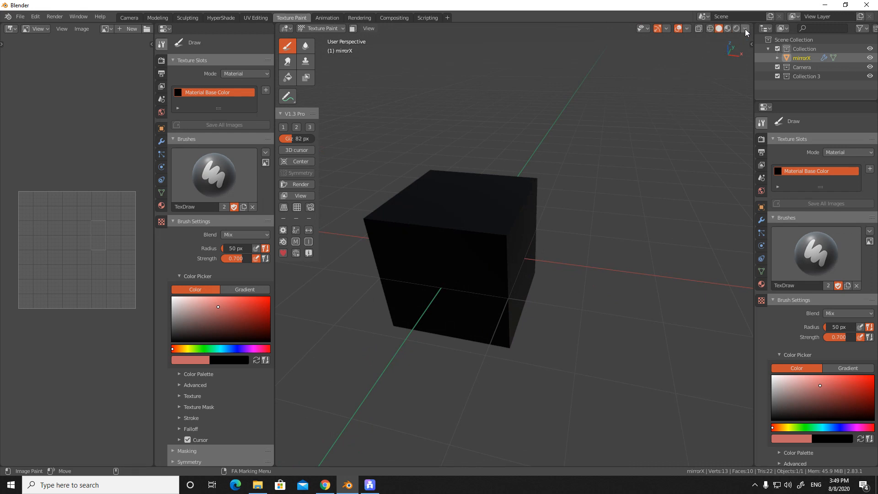
click(745, 28)
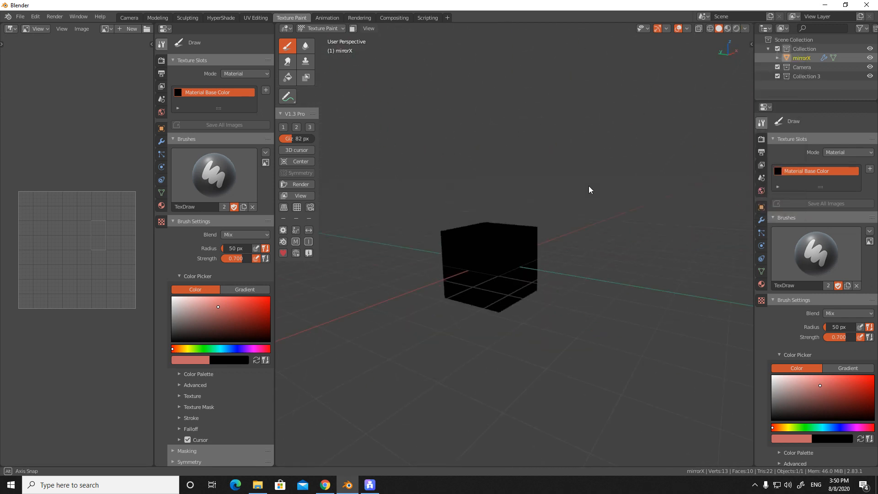
drag(436, 241, 496, 242)
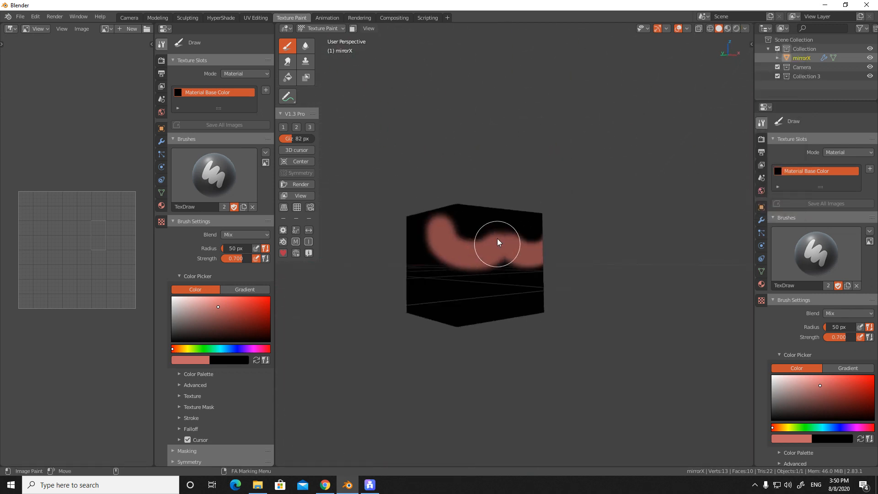
drag(499, 242, 476, 245)
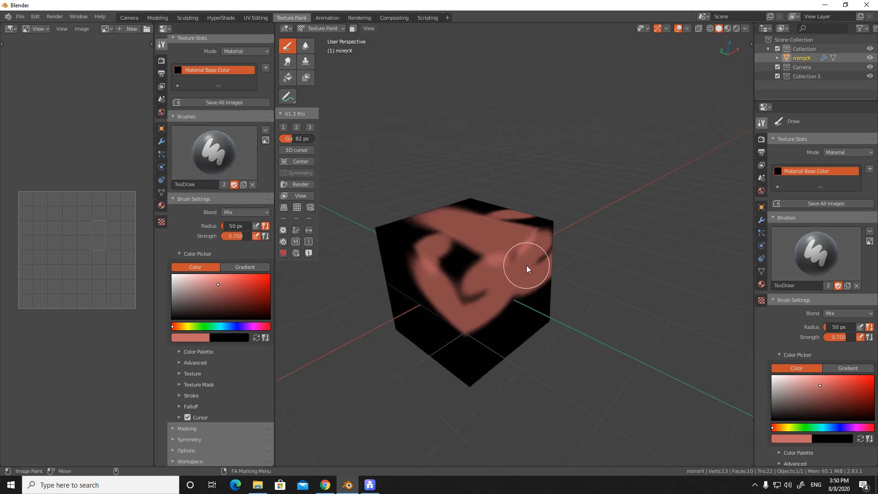
drag(526, 269, 591, 295)
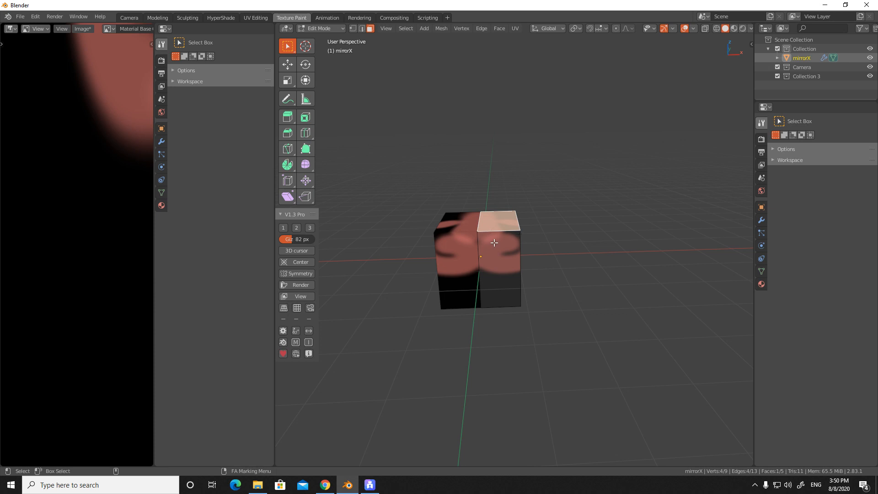
Step: Move through the Camera tab to the Modeling workspace with the cube in object mode
right_click(494, 257)
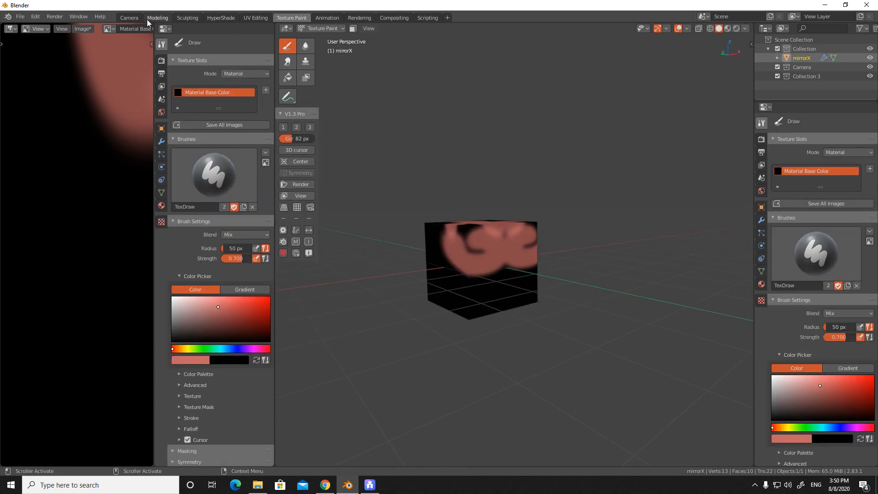
click(157, 17)
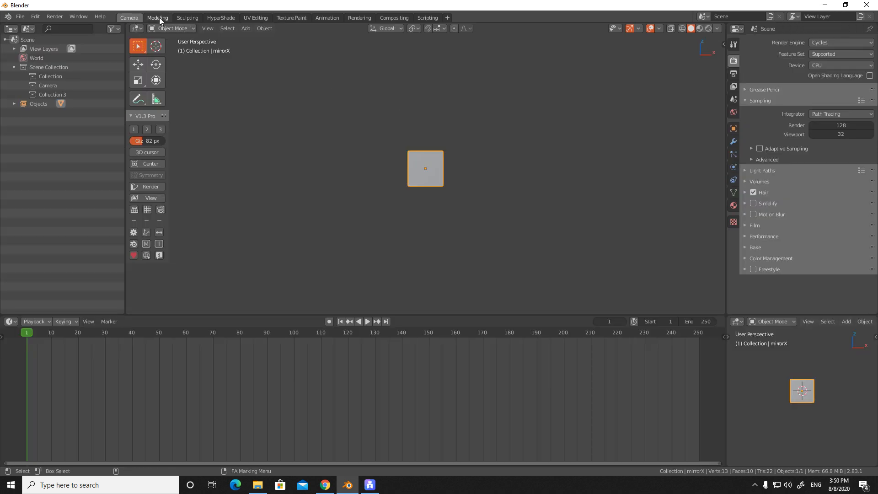
click(157, 17)
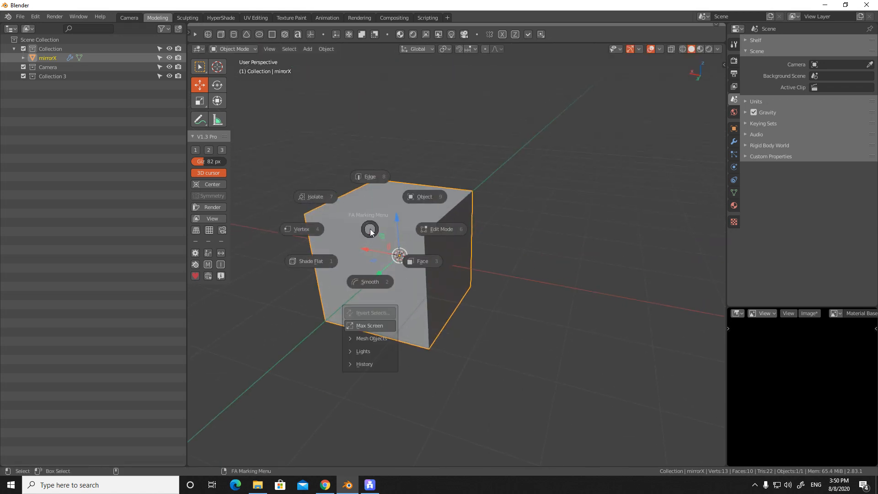
mouse_move(367, 224)
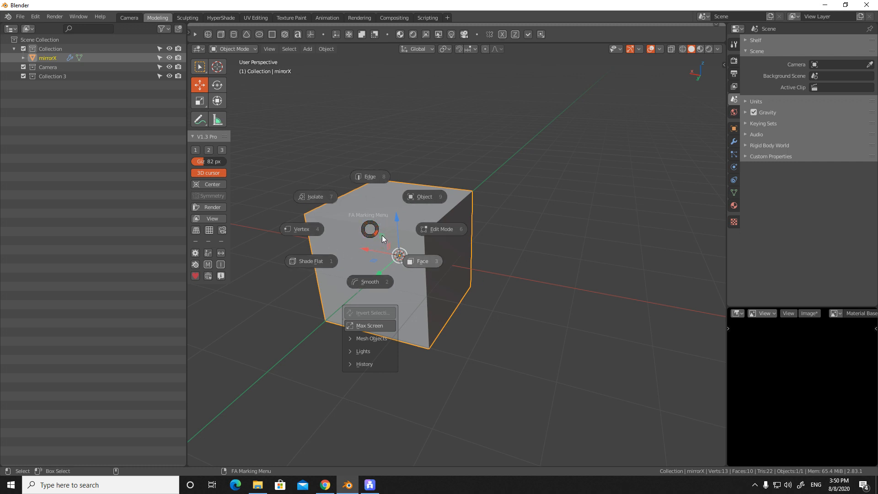
mouse_move(399, 255)
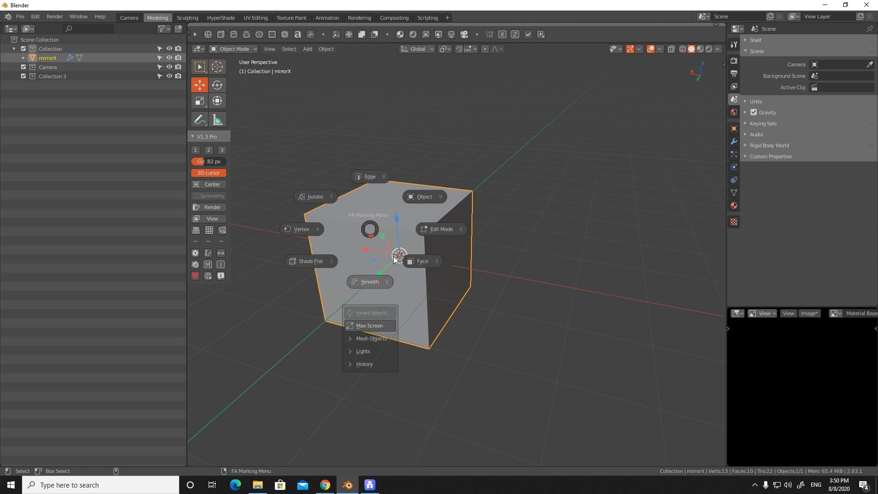
mouse_move(389, 237)
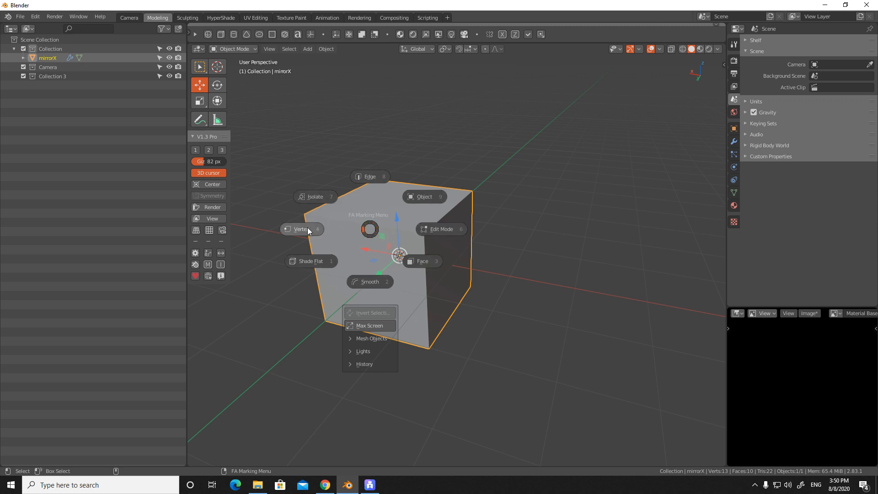
mouse_move(301, 229)
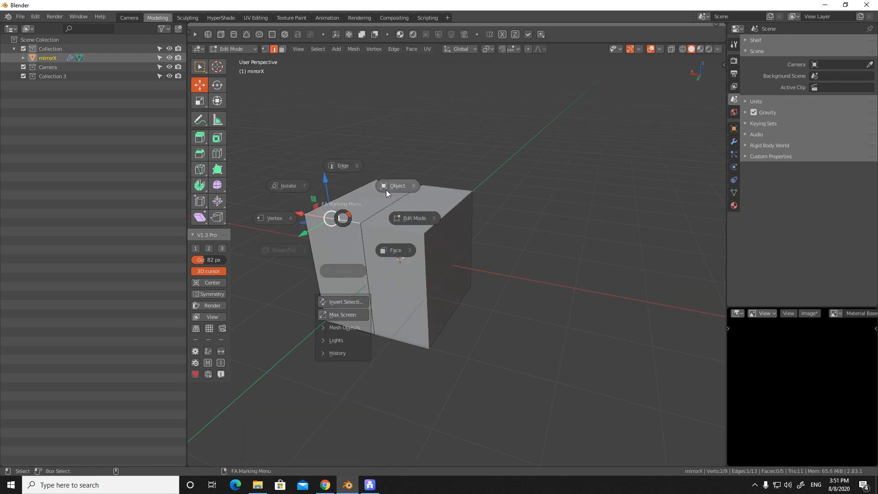
click(395, 250)
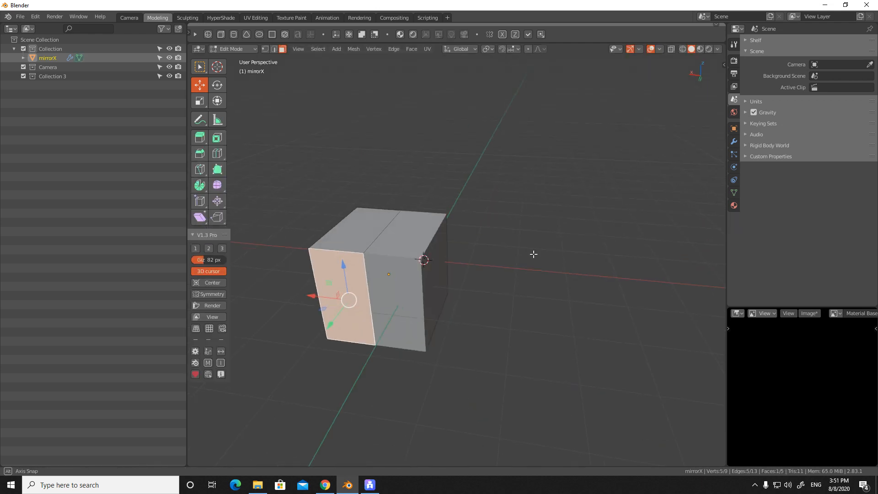
key(Tab)
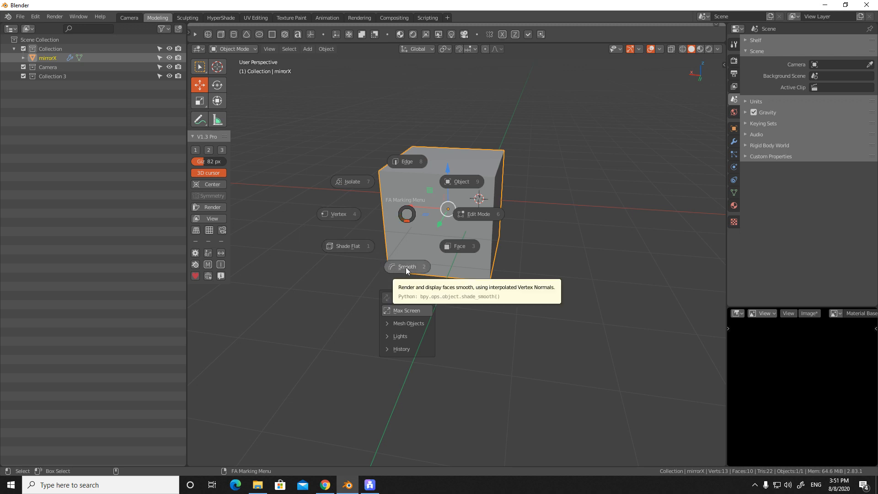
Step: Smooth-shade the cube from the marking menu and isolate the original mirrorX in local view
click(406, 266)
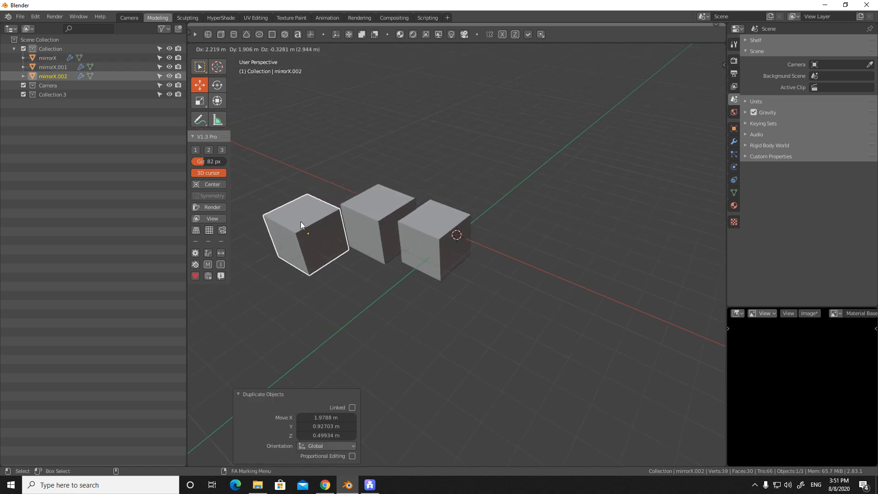
click(442, 243)
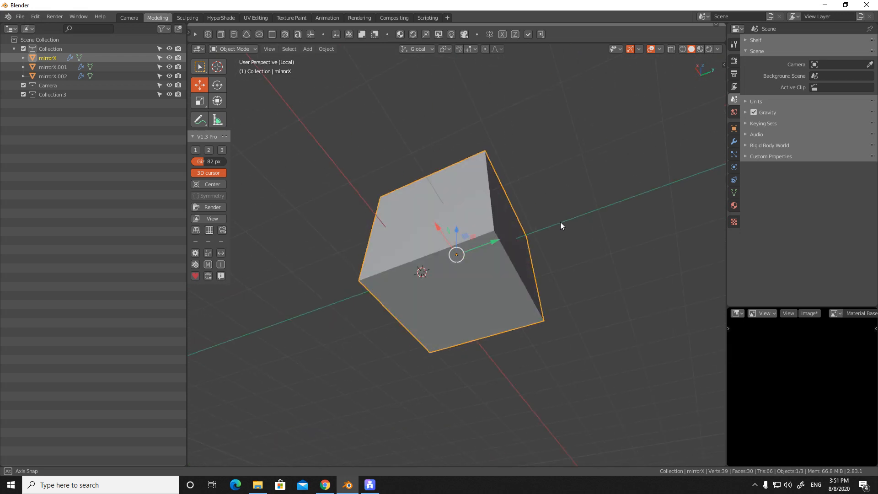
Step: Move the isolated cube about 0.57 m along X and orbit to view it straight-on and from above
drag(454, 246, 563, 311)
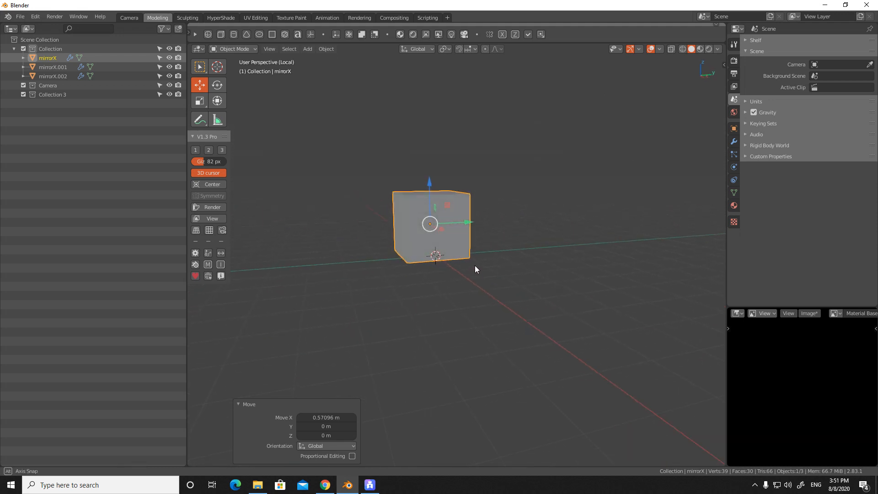
drag(476, 268, 416, 280)
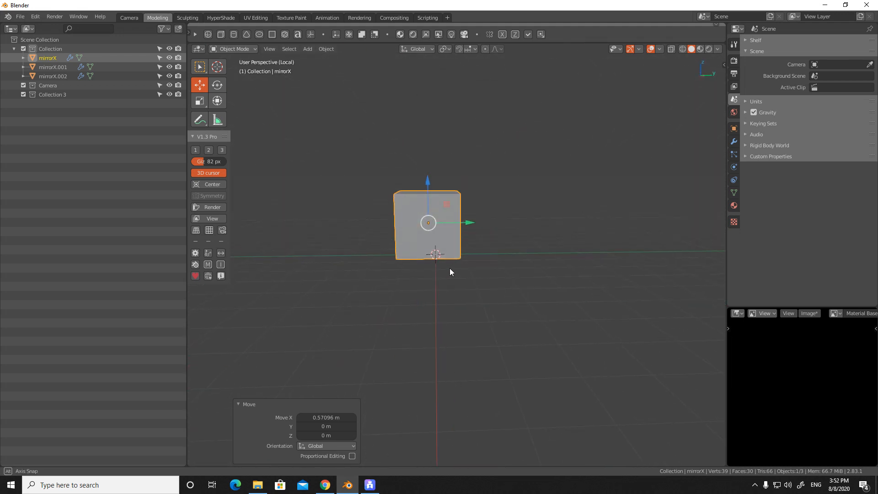
drag(451, 272, 430, 290)
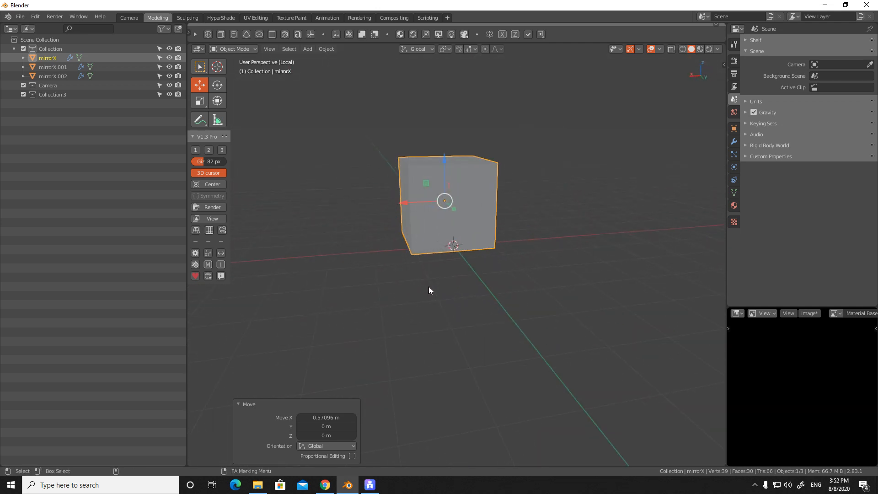
drag(430, 290, 457, 301)
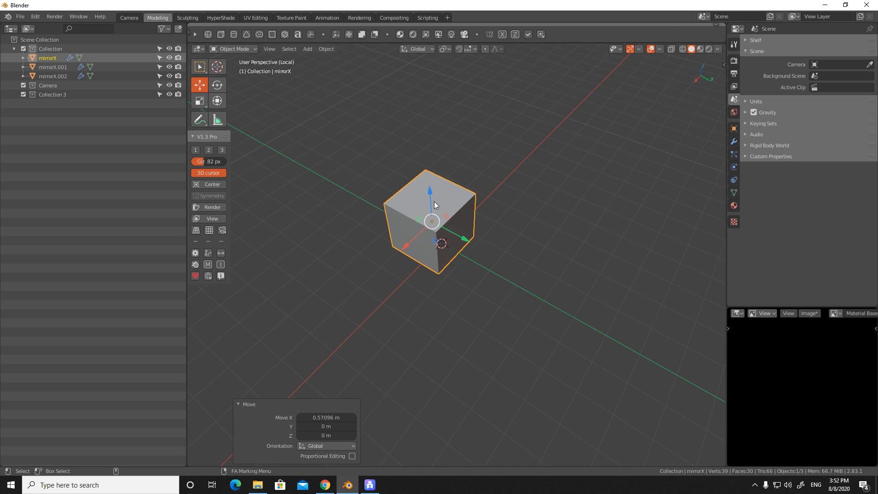
mouse_move(406, 278)
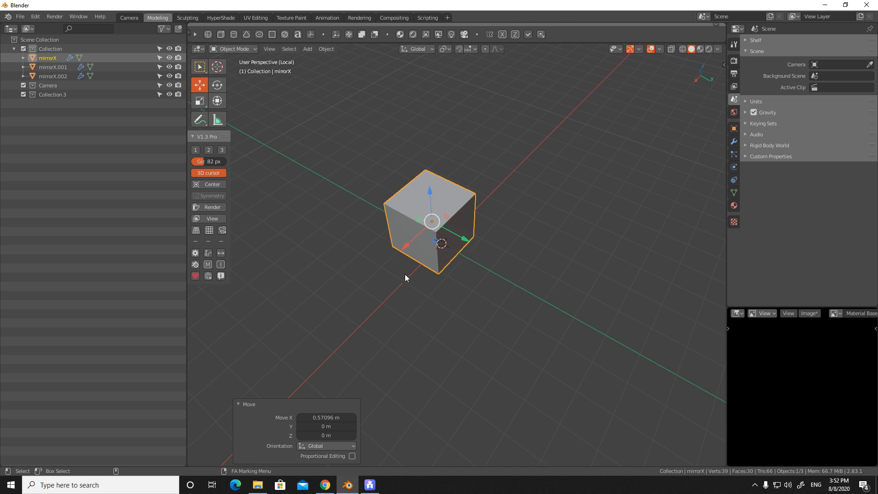
mouse_move(644, 262)
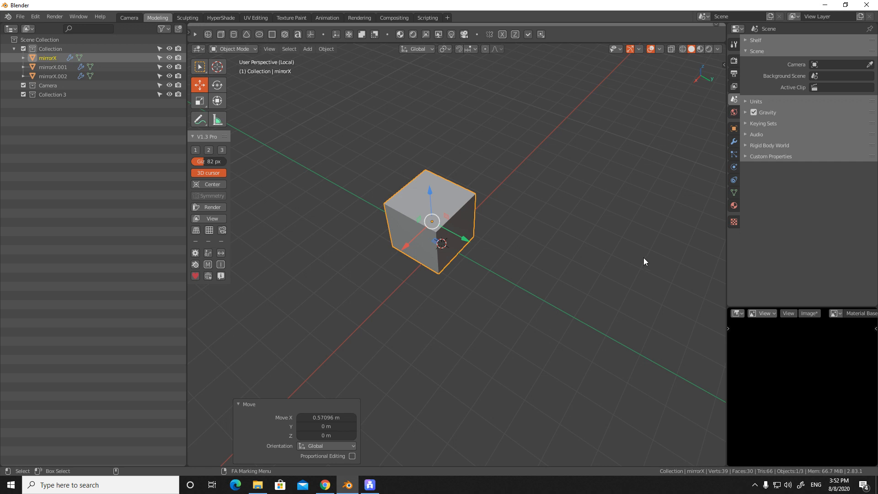